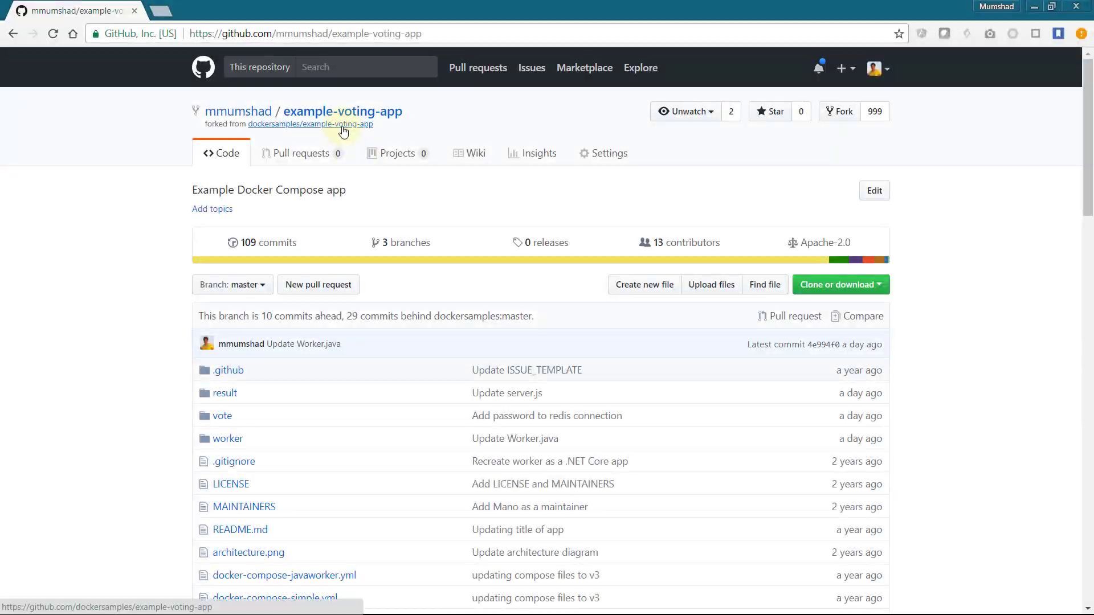
# Browse the folders of the forked example-voting-app repository on GitHub
pyautogui.click(310, 124)
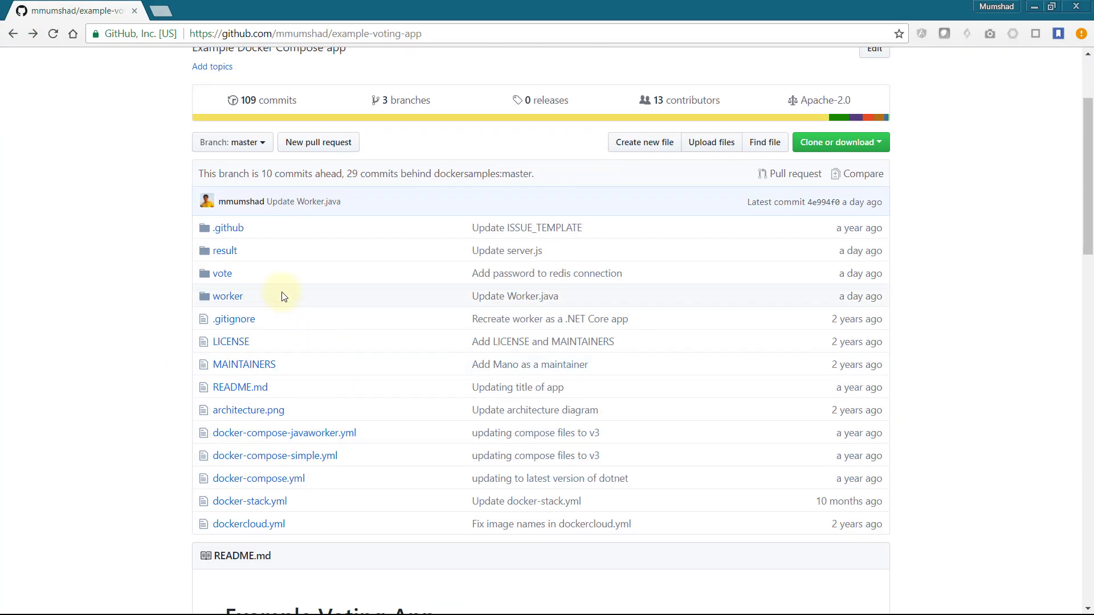
pyautogui.moveTo(229, 300)
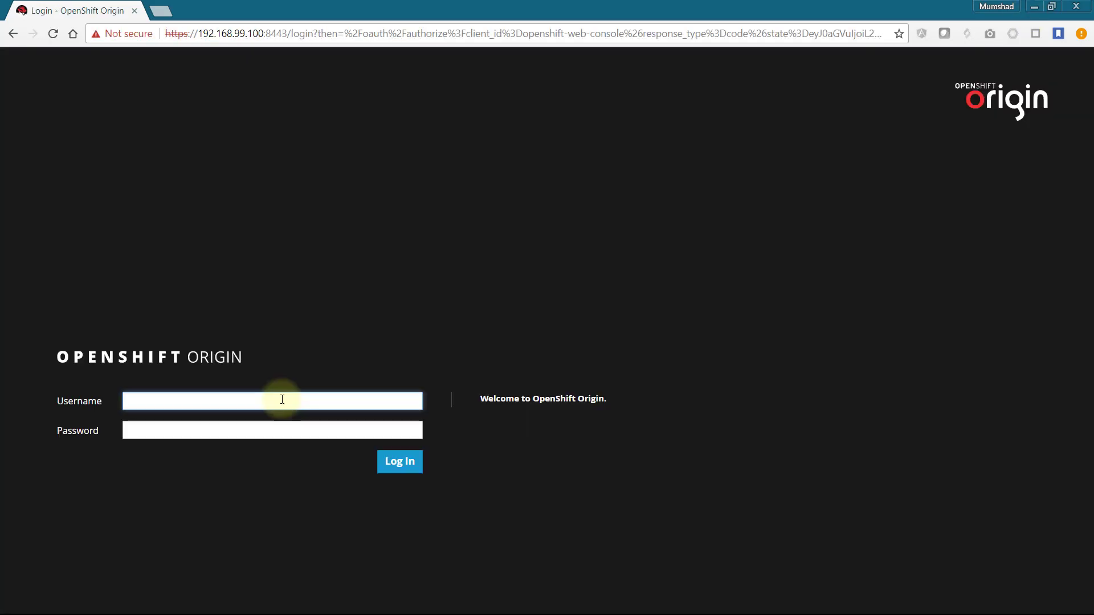
# Log in as app-developer and create project voting-application with display name Example
pyautogui.write('app-developer')
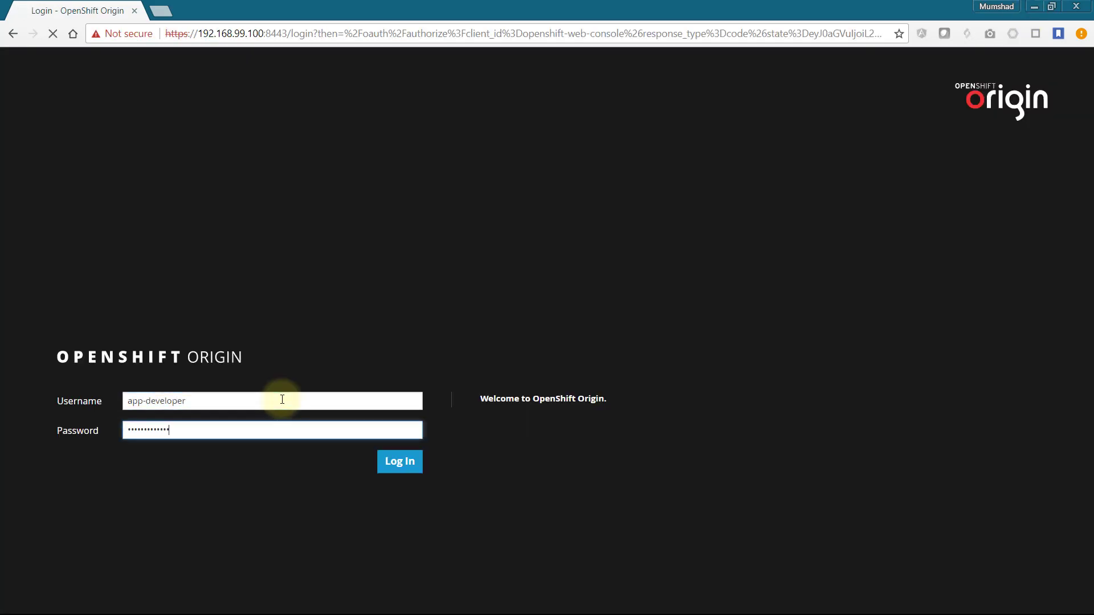
pyautogui.click(400, 462)
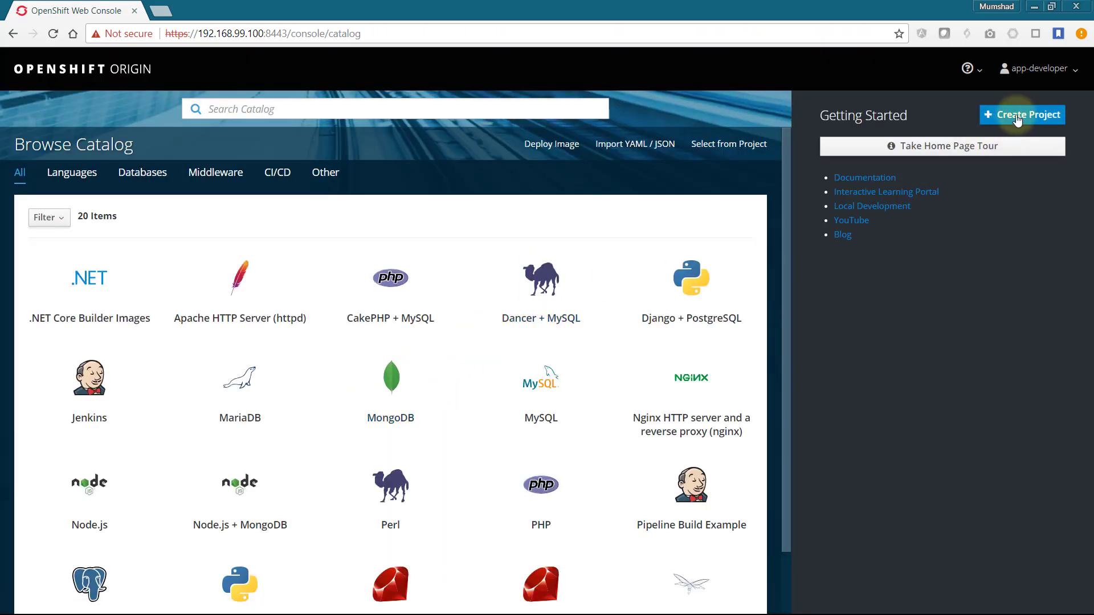
pyautogui.click(1022, 114)
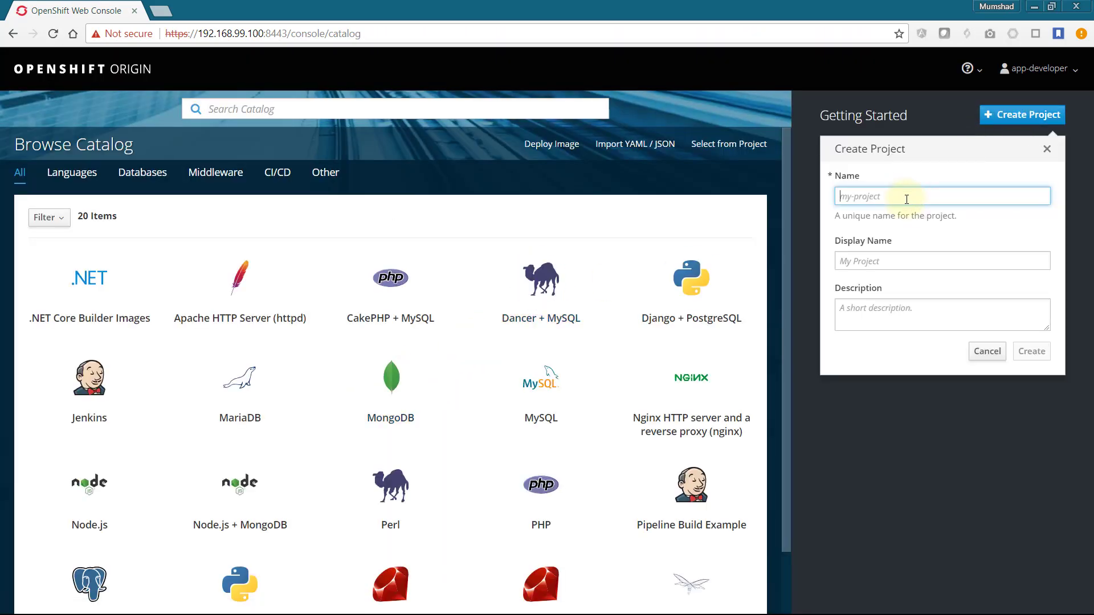
pyautogui.write('voting-application')
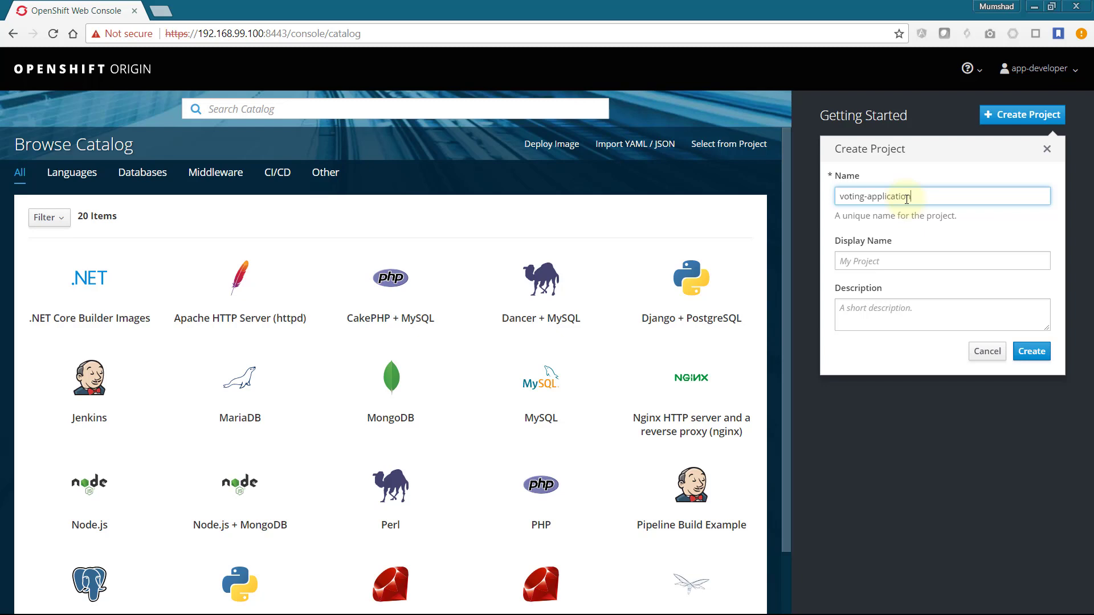
pyautogui.write('Example')
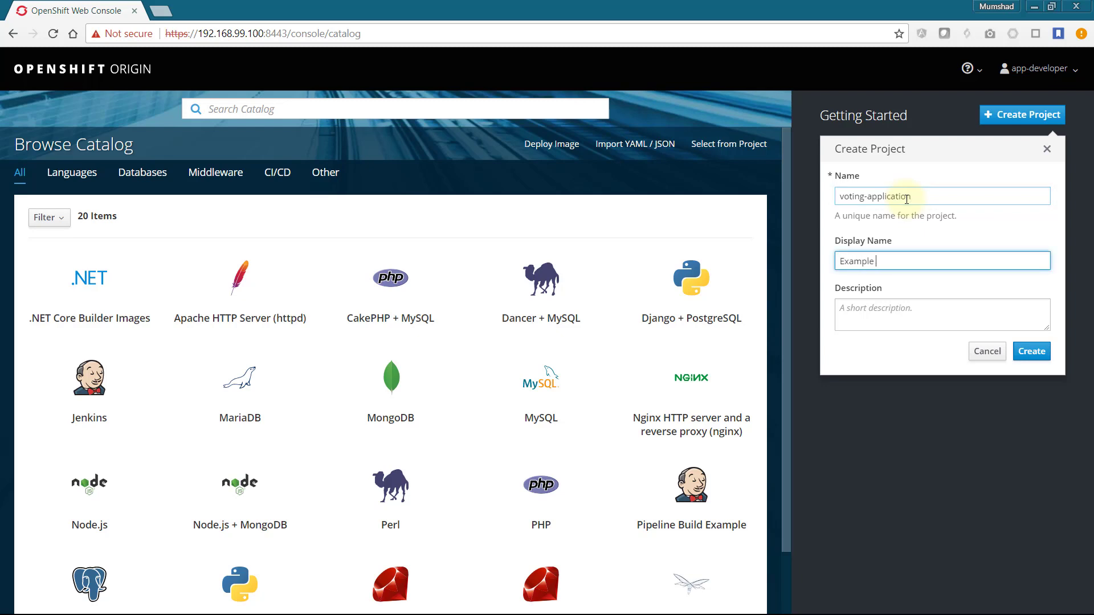
pyautogui.click(1031, 351)
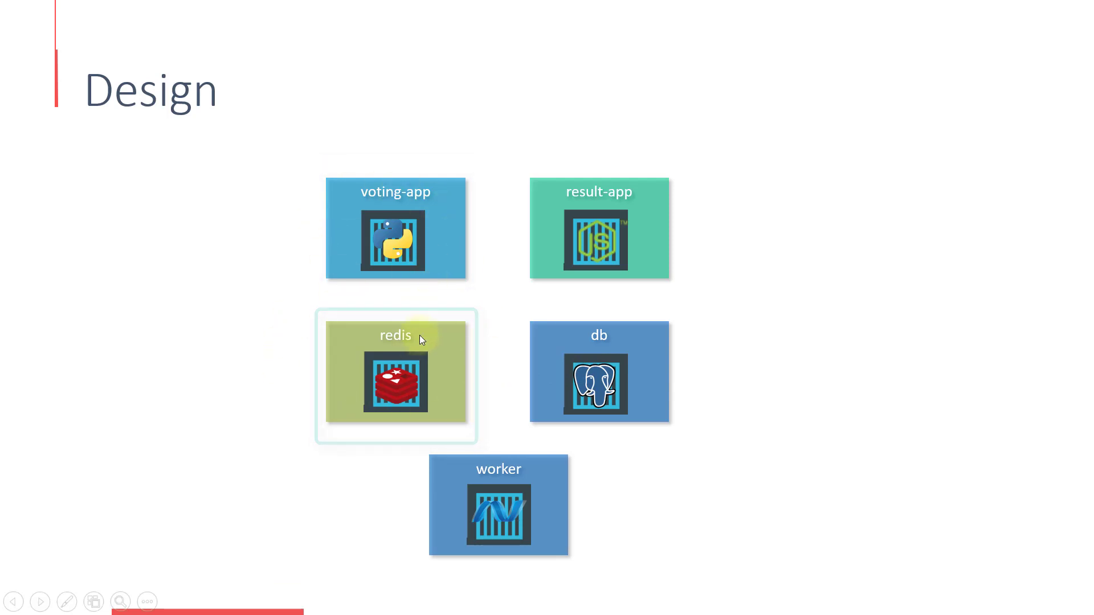
# Open the project's Catalog and scroll through the deployable items
pyautogui.click(56, 415)
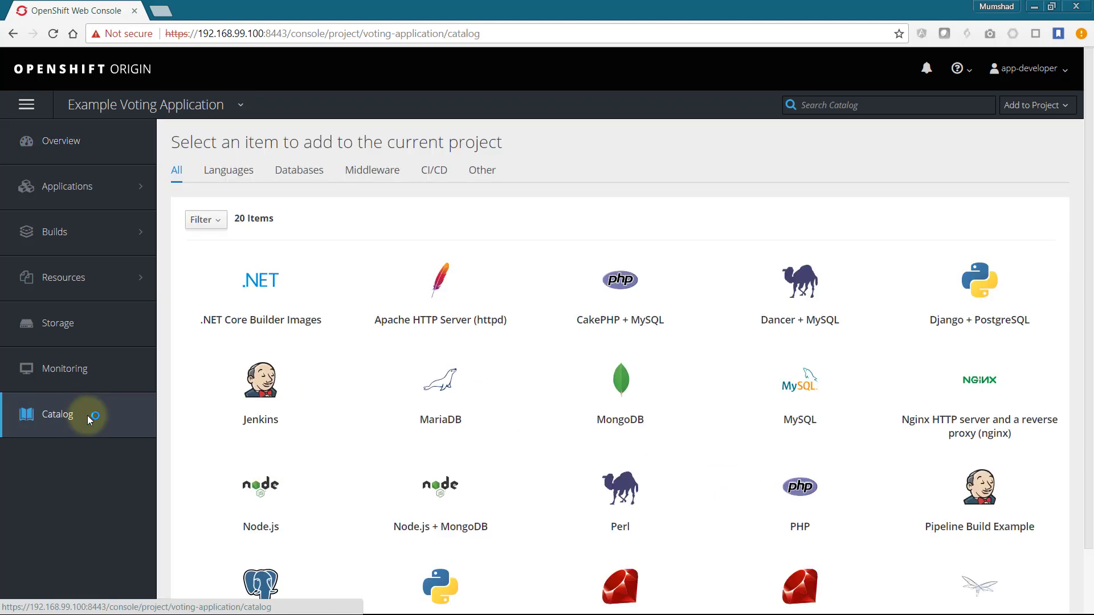
pyautogui.scroll(-3)
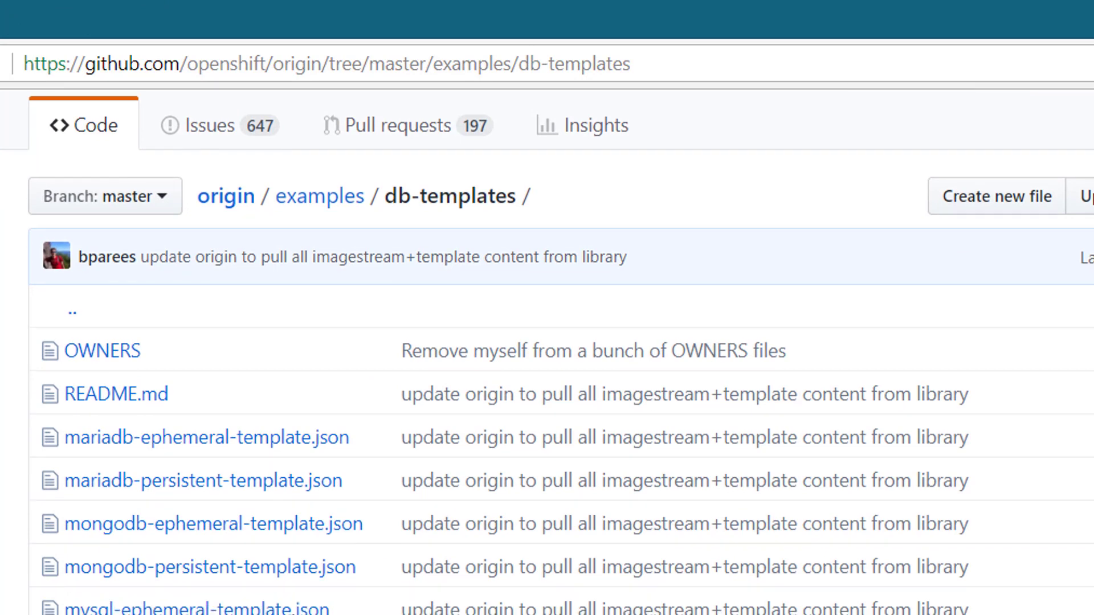
# Scroll the db-templates folder and open redis-ephemeral-template.json
pyautogui.scroll(-3)
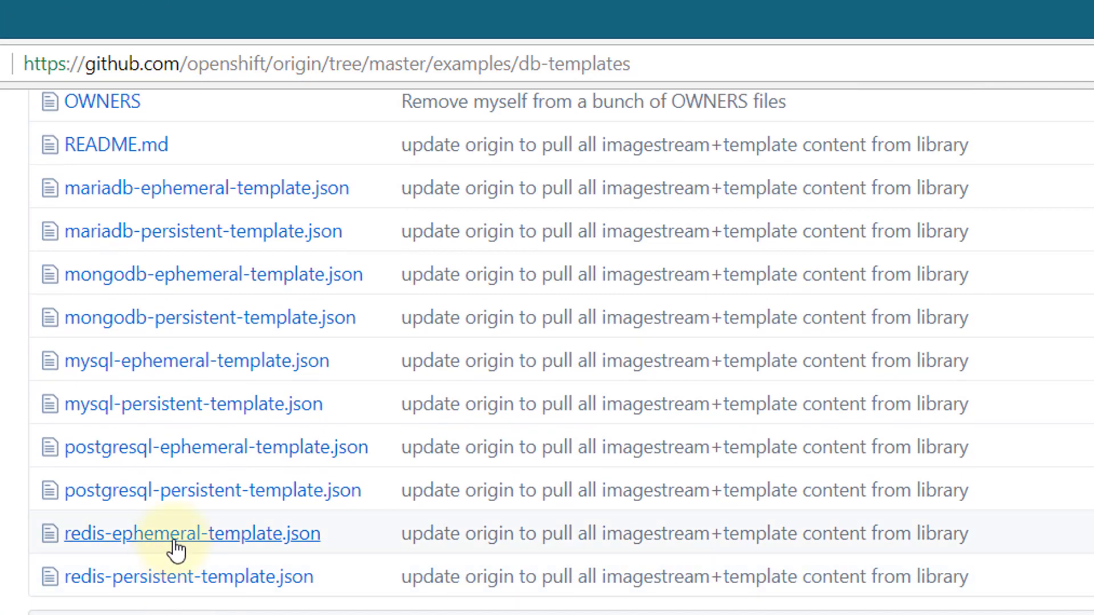
pyautogui.click(171, 534)
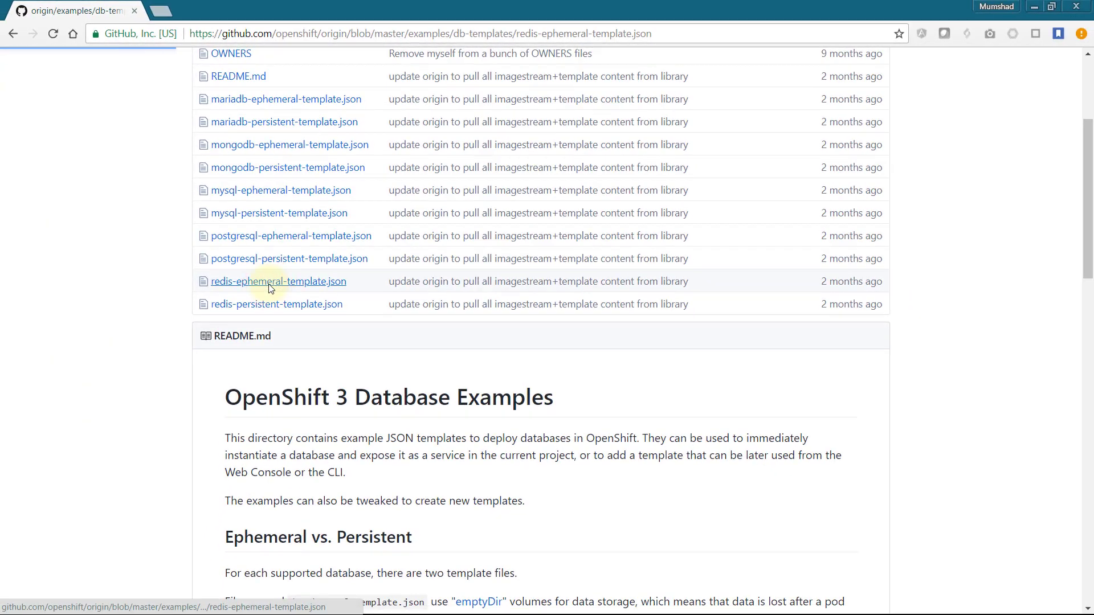
pyautogui.click(279, 282)
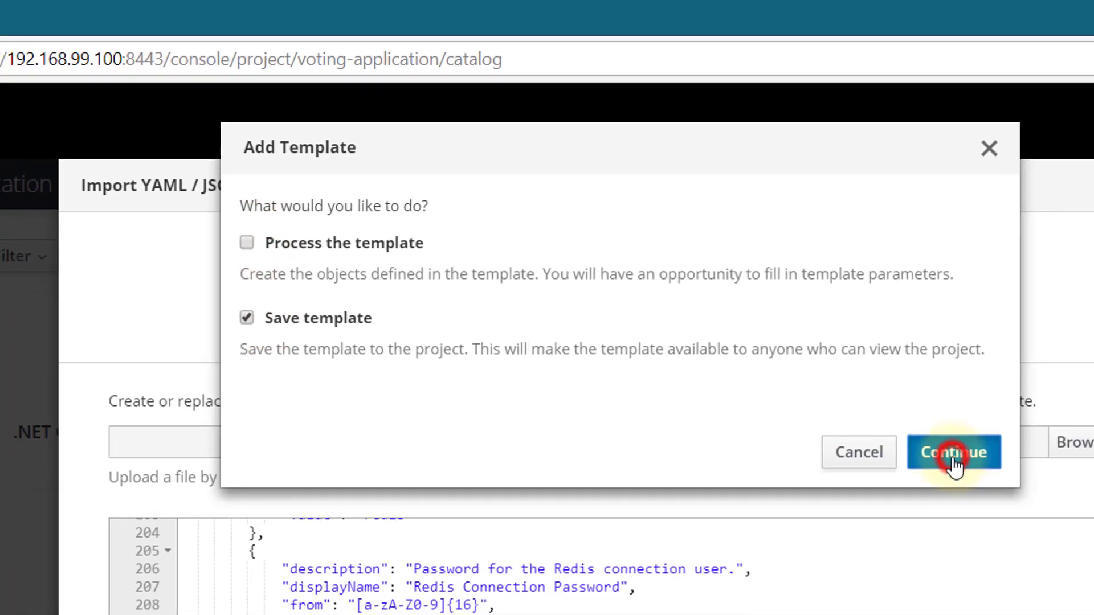
# Confirm saving the imported Redis template to the project
pyautogui.click(953, 452)
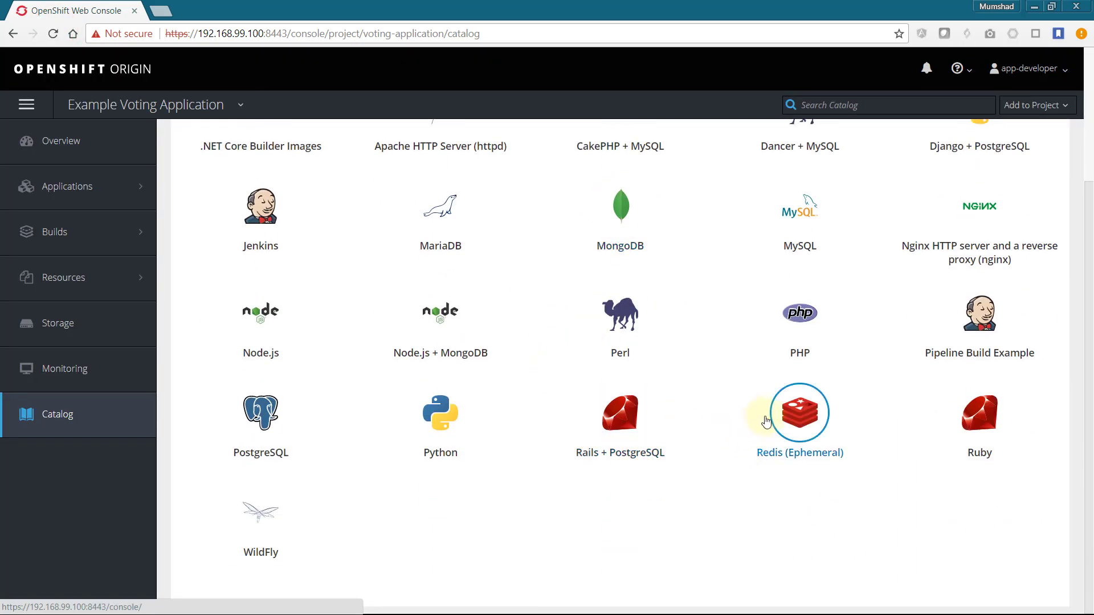
pyautogui.click(800, 412)
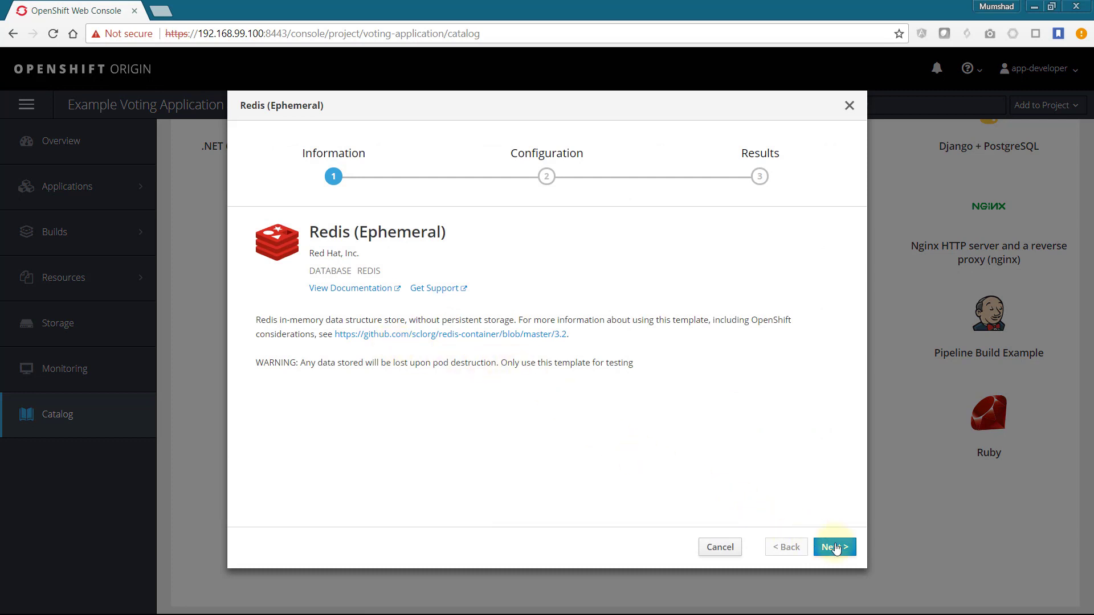
pyautogui.click(834, 547)
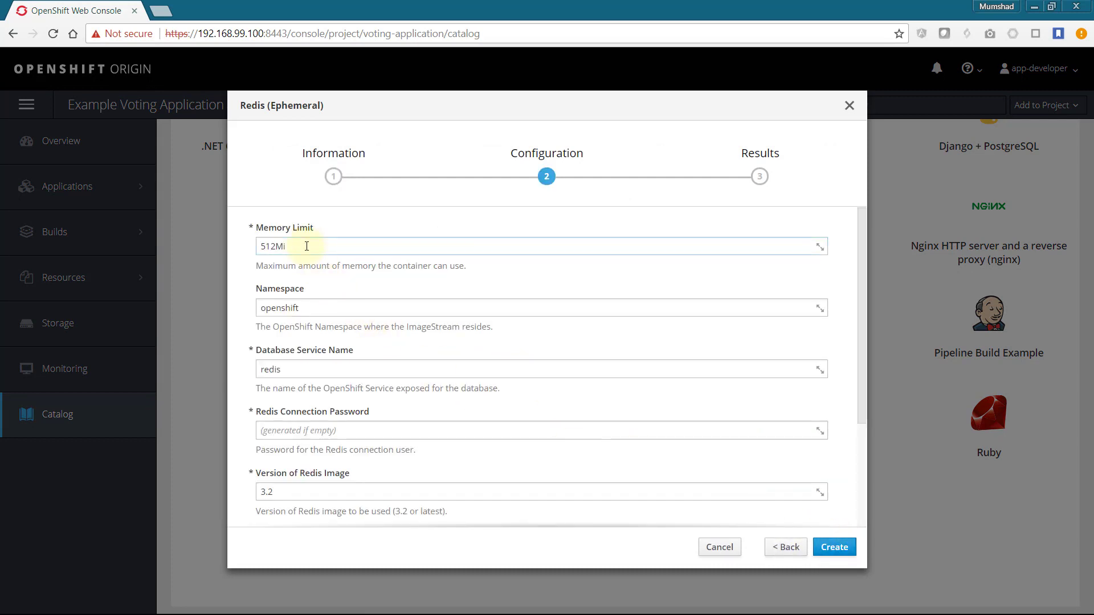
pyautogui.moveTo(311, 308)
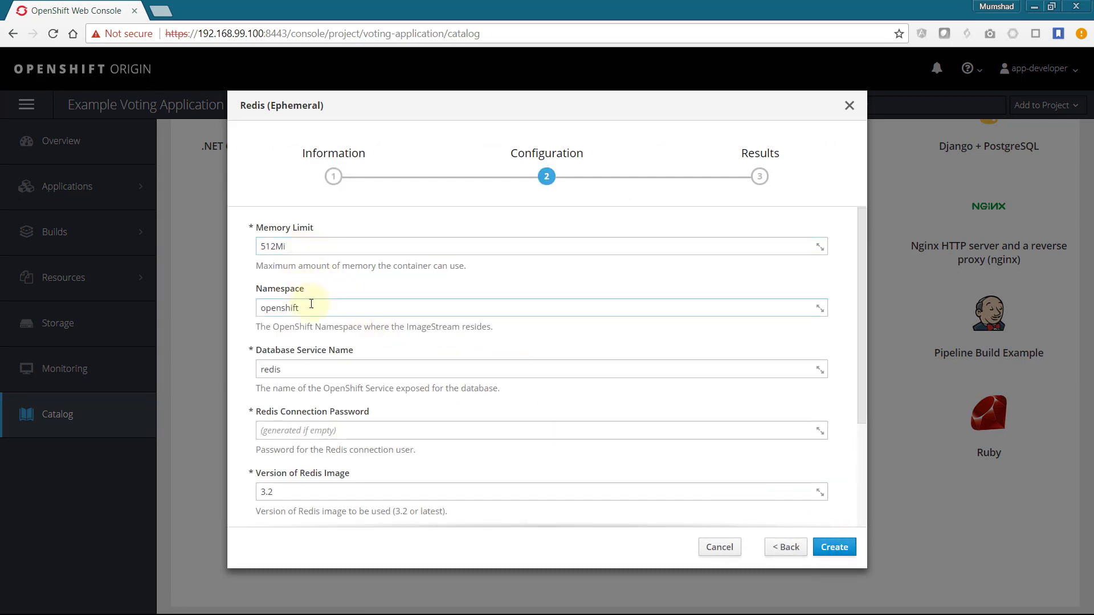
pyautogui.moveTo(326, 365)
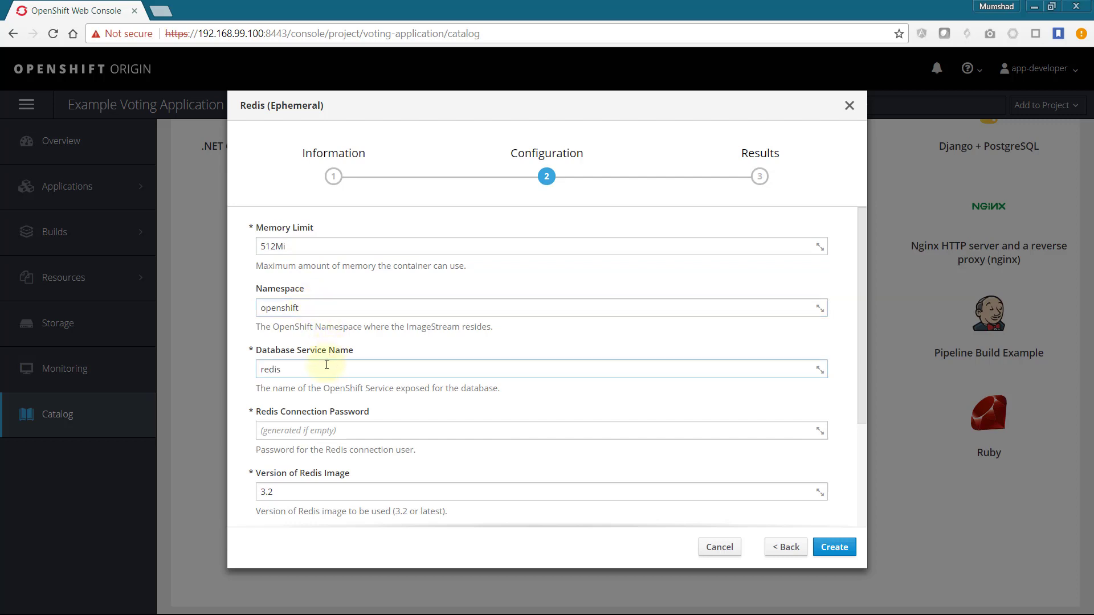
pyautogui.scroll(-3)
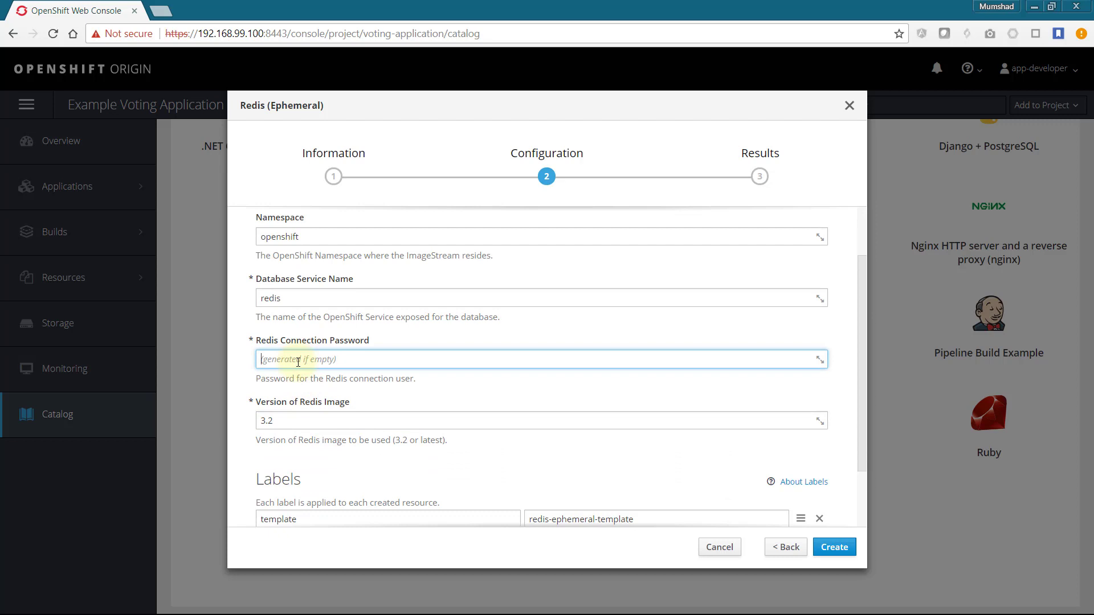
pyautogui.write('redis_passwor')
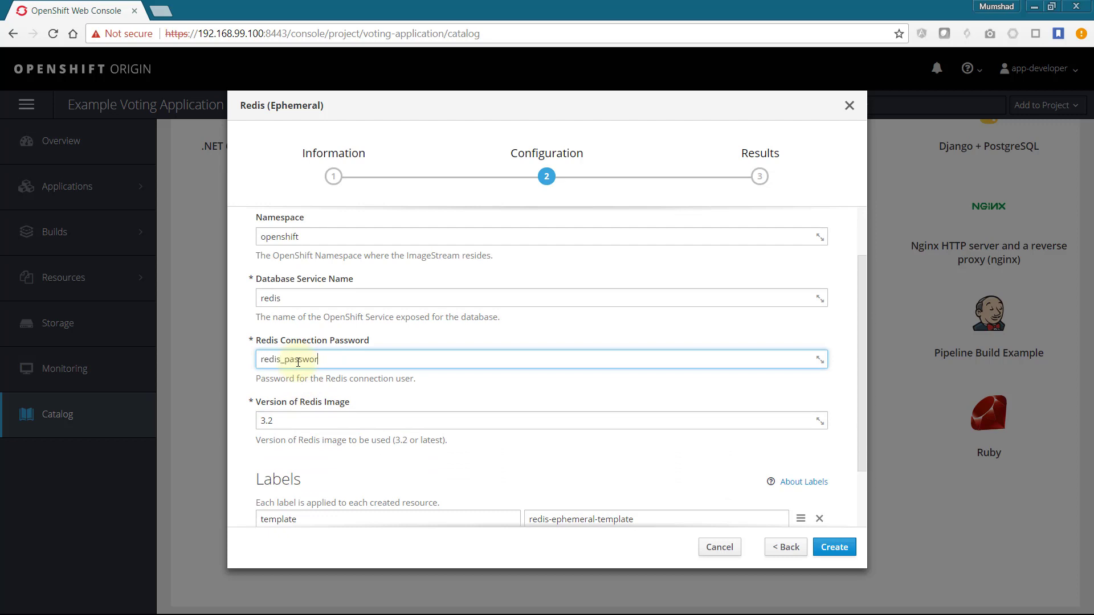
pyautogui.write('d')
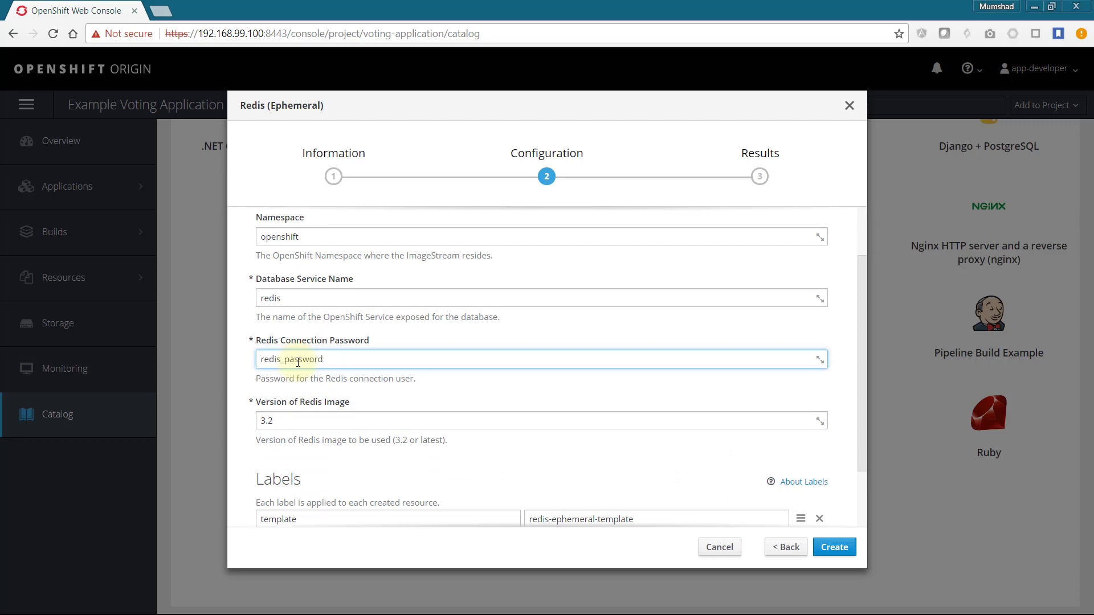
pyautogui.scroll(-3)
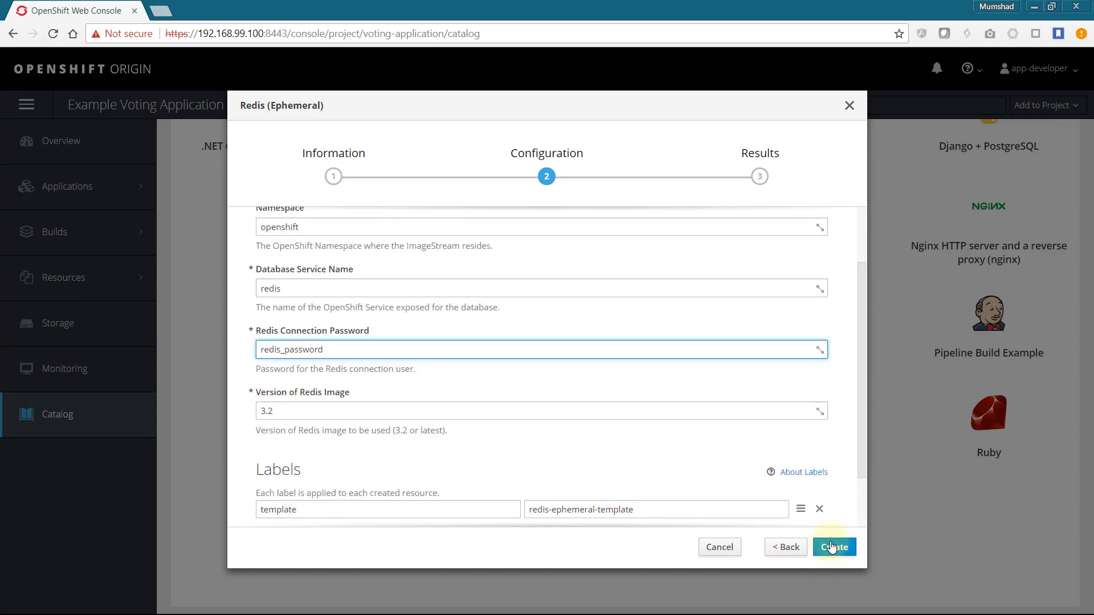
pyautogui.click(834, 547)
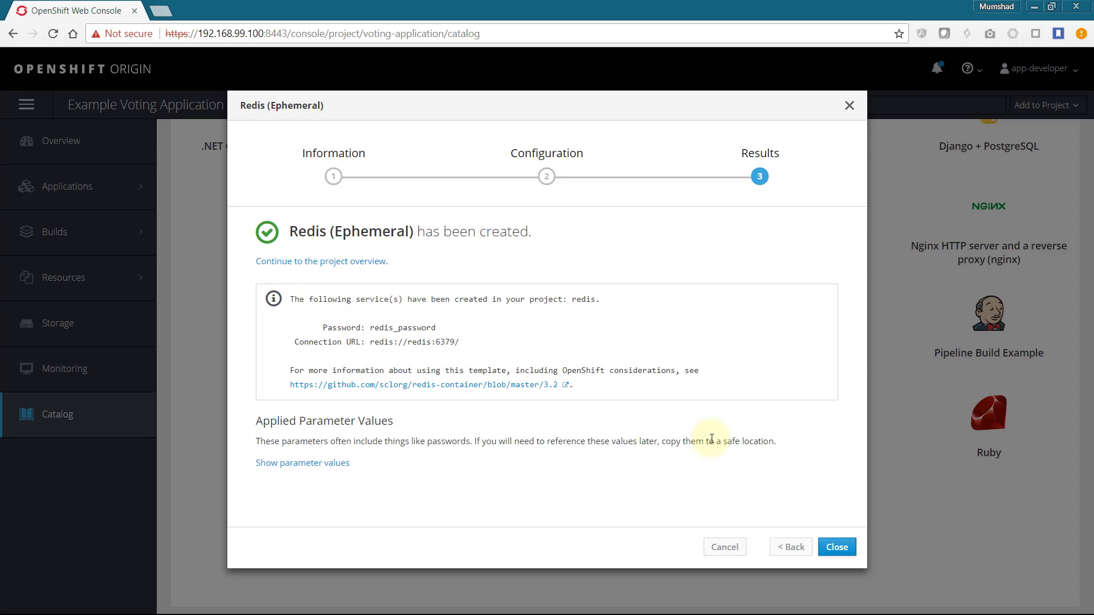
pyautogui.click(836, 547)
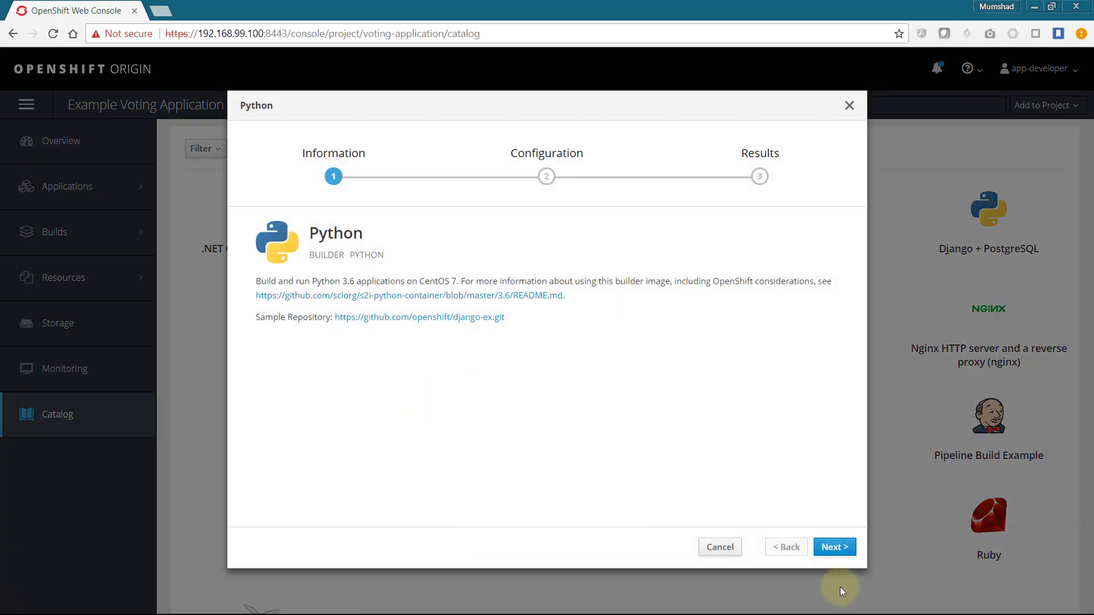
# Move past the Python overview and reveal the advanced application options
pyautogui.click(834, 547)
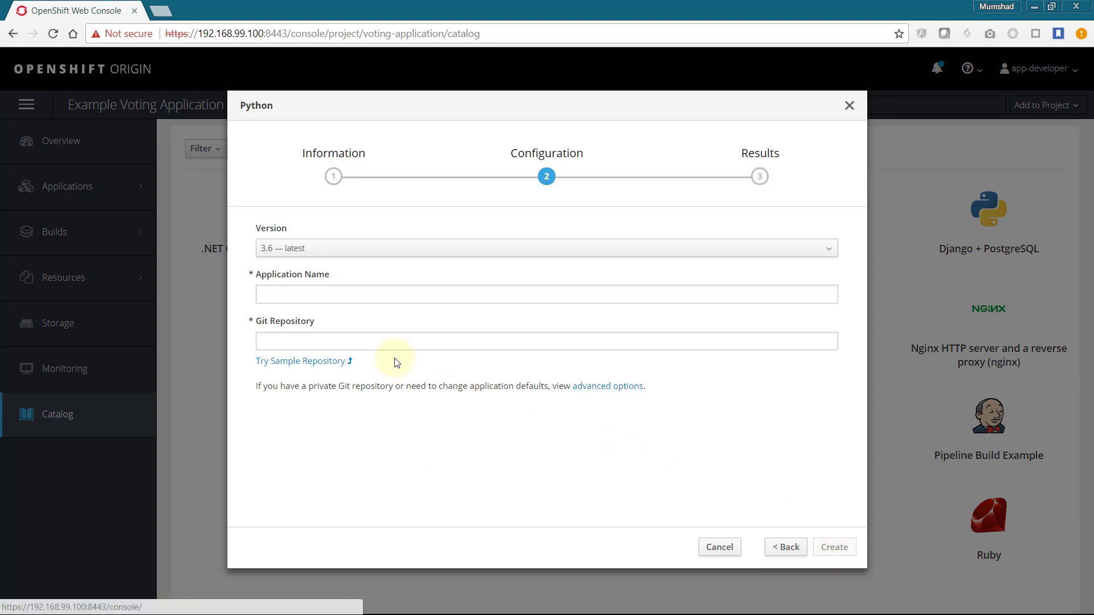
pyautogui.click(546, 324)
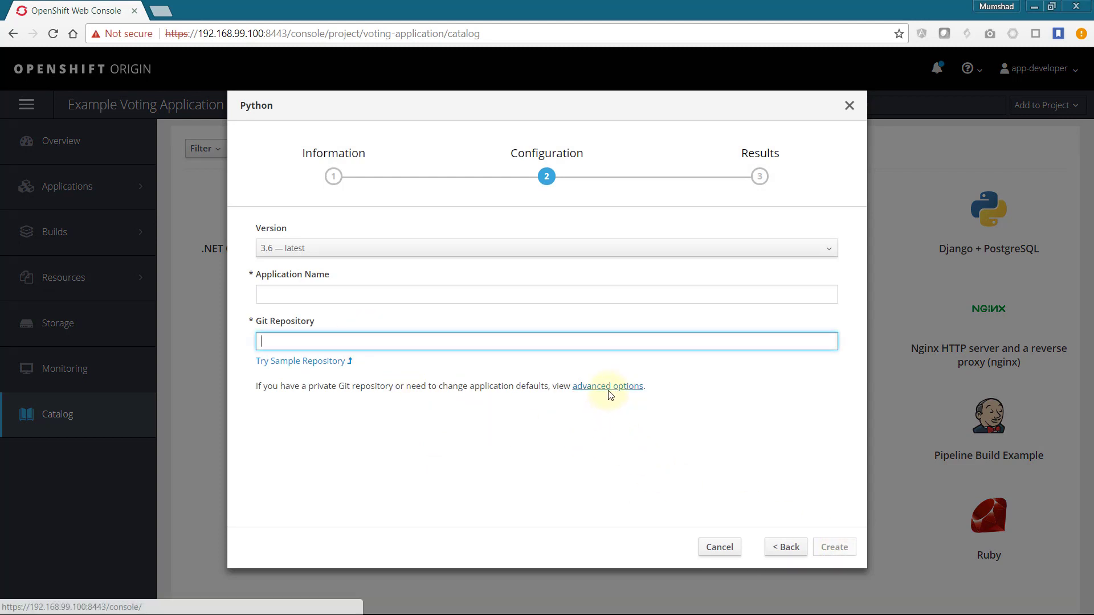
pyautogui.click(607, 386)
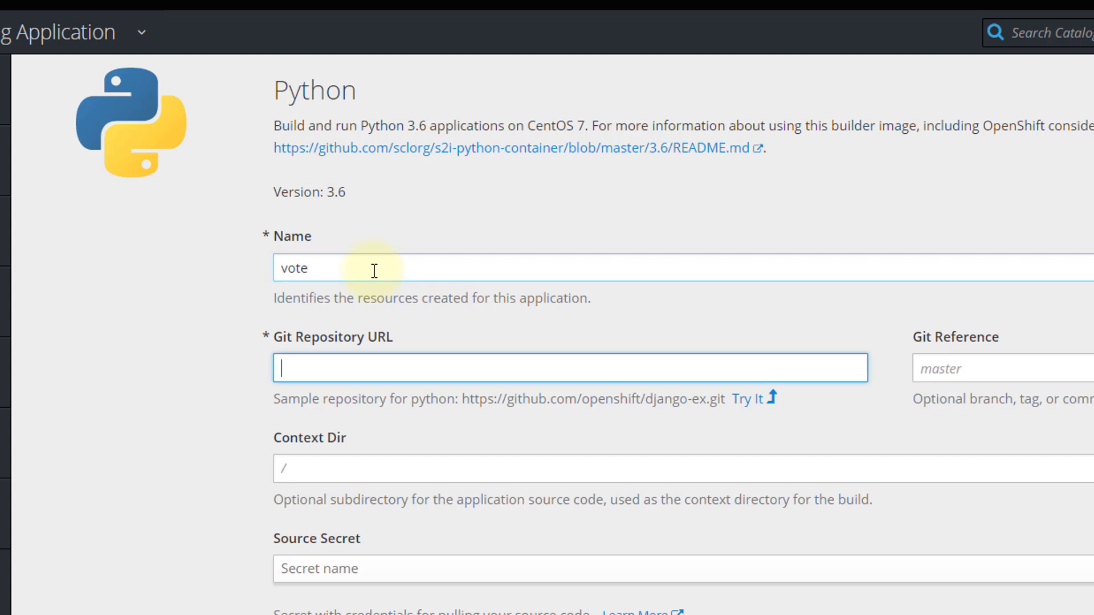
pyautogui.write('https://github.com/mmumshad/example-voting-app.git')
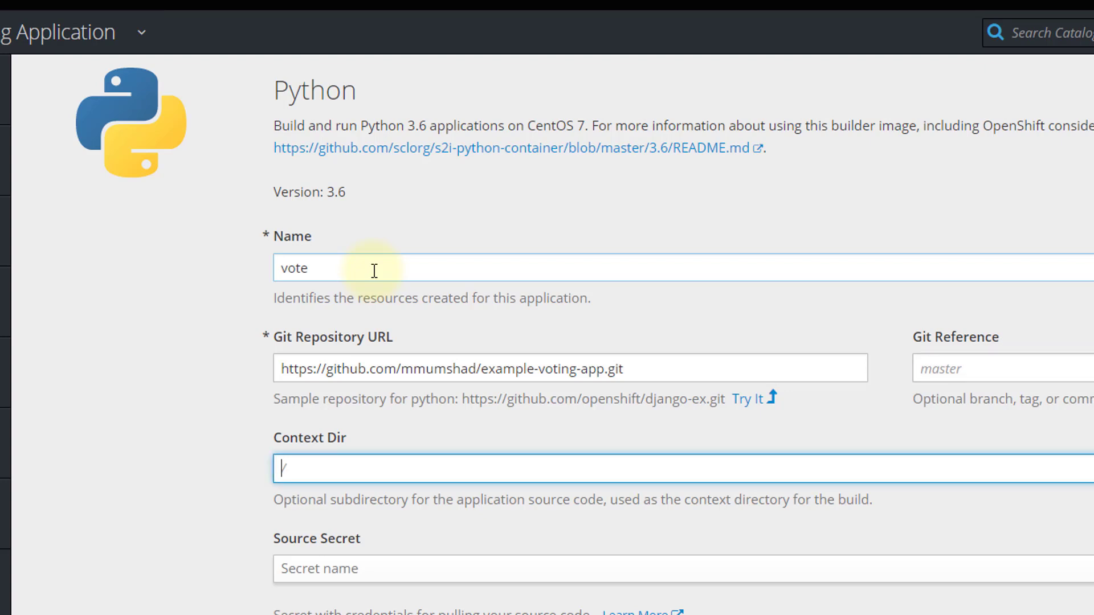
pyautogui.write('vote')
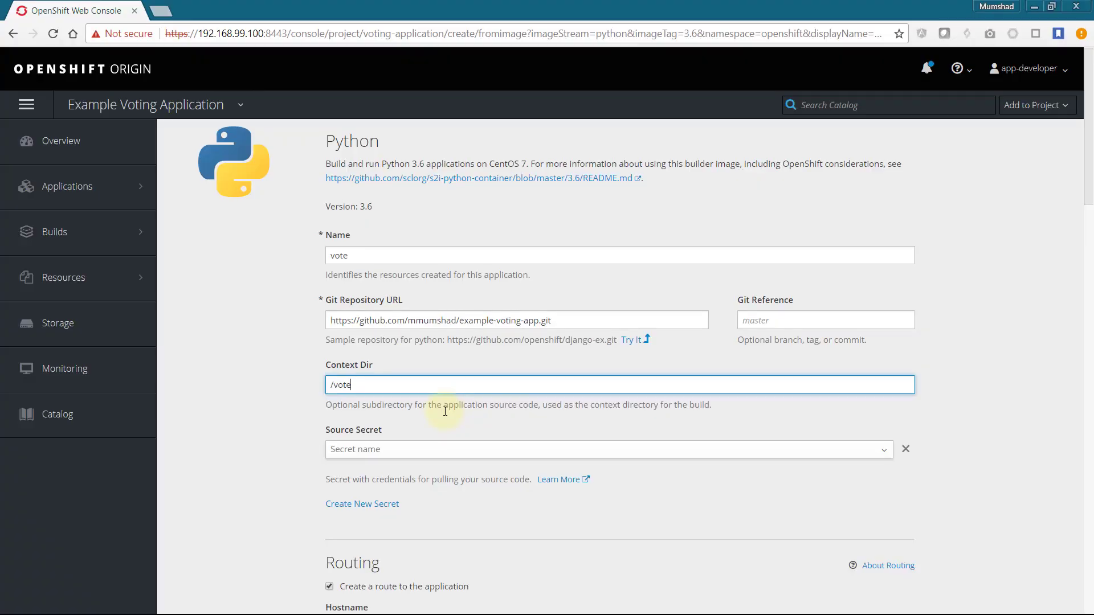
pyautogui.scroll(-3)
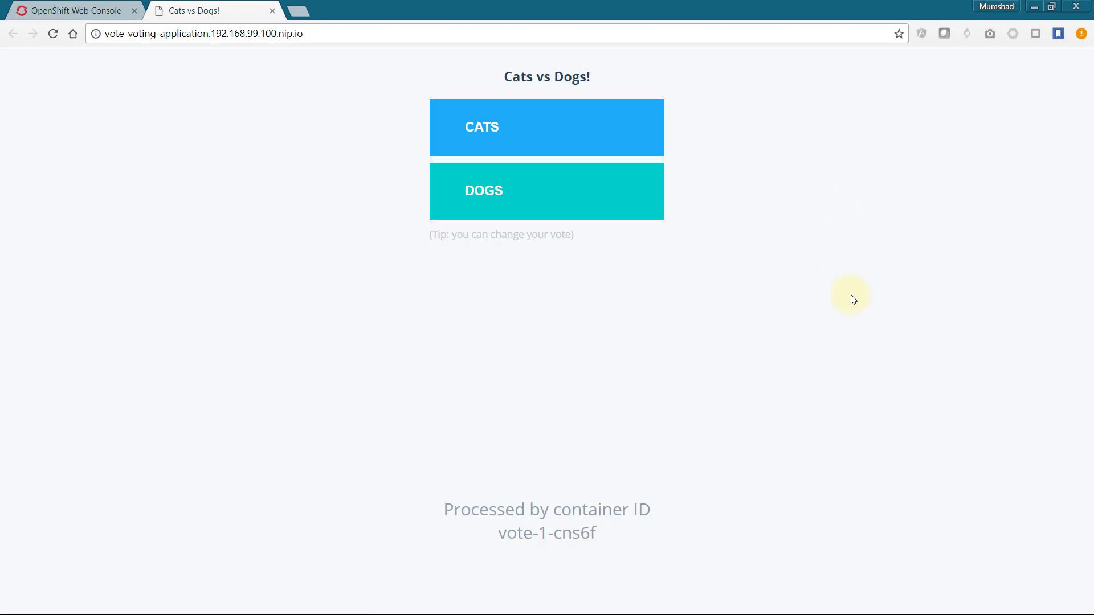
# Vote for Cats and inspect the Redis invalid password traceback
pyautogui.click(588, 132)
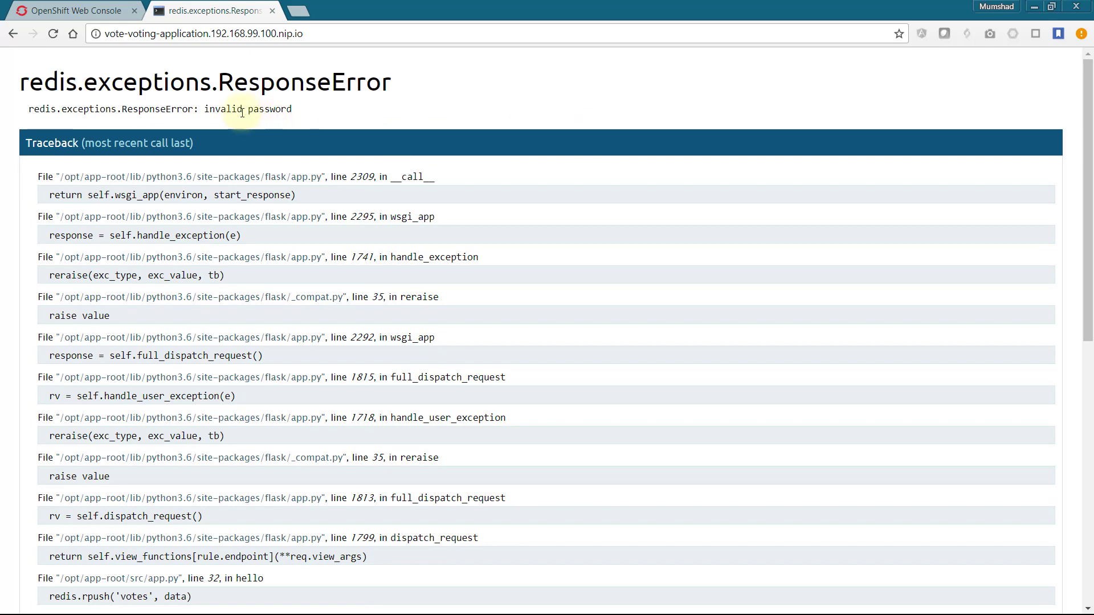
pyautogui.doubleClick(242, 109)
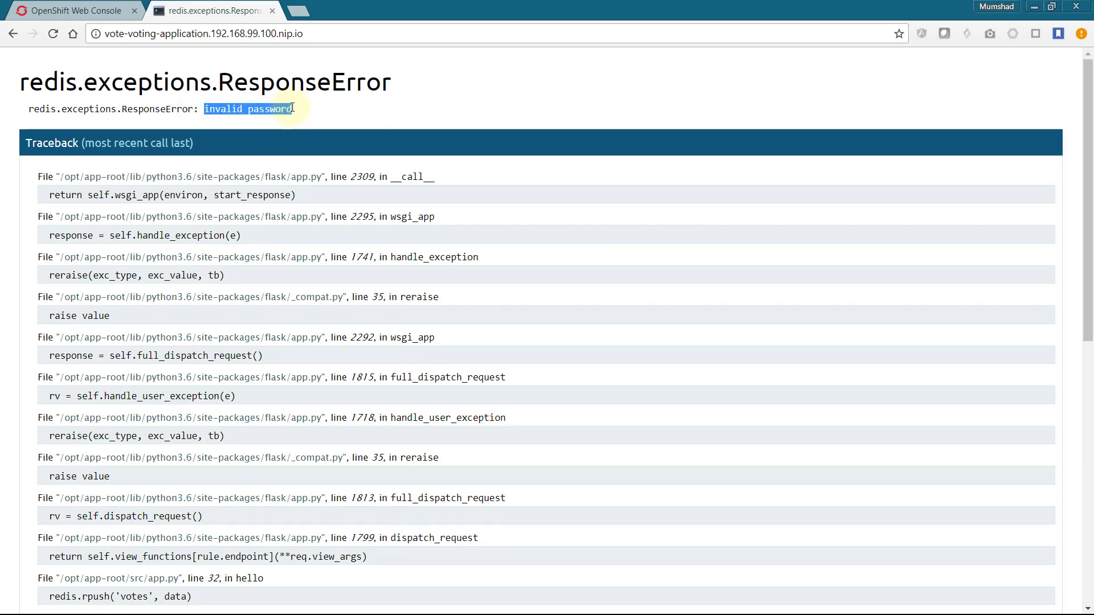
pyautogui.scroll(-3)
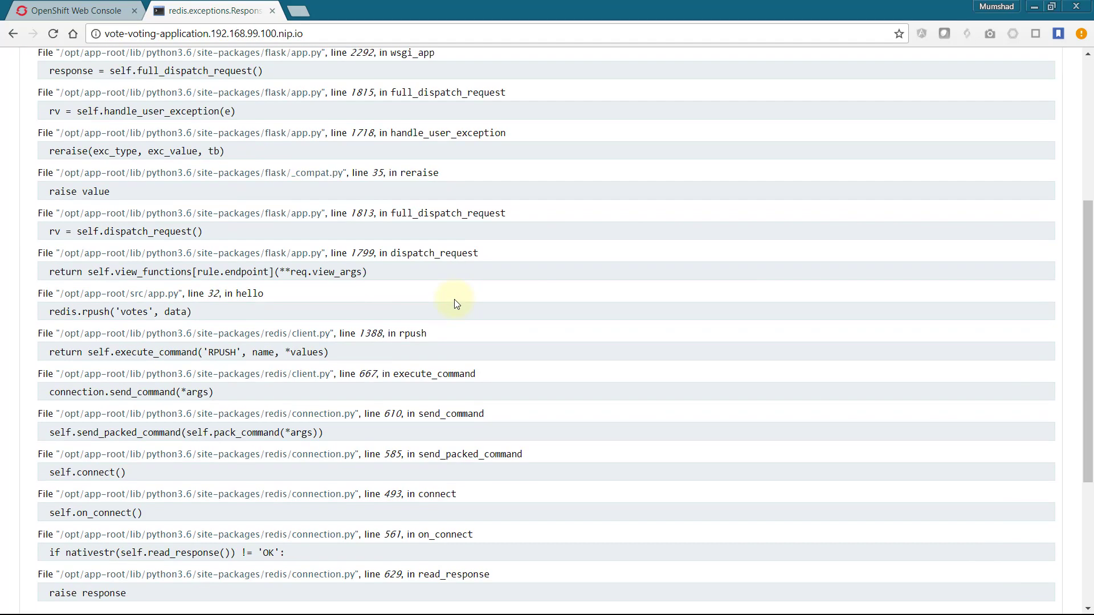
pyautogui.scroll(3)
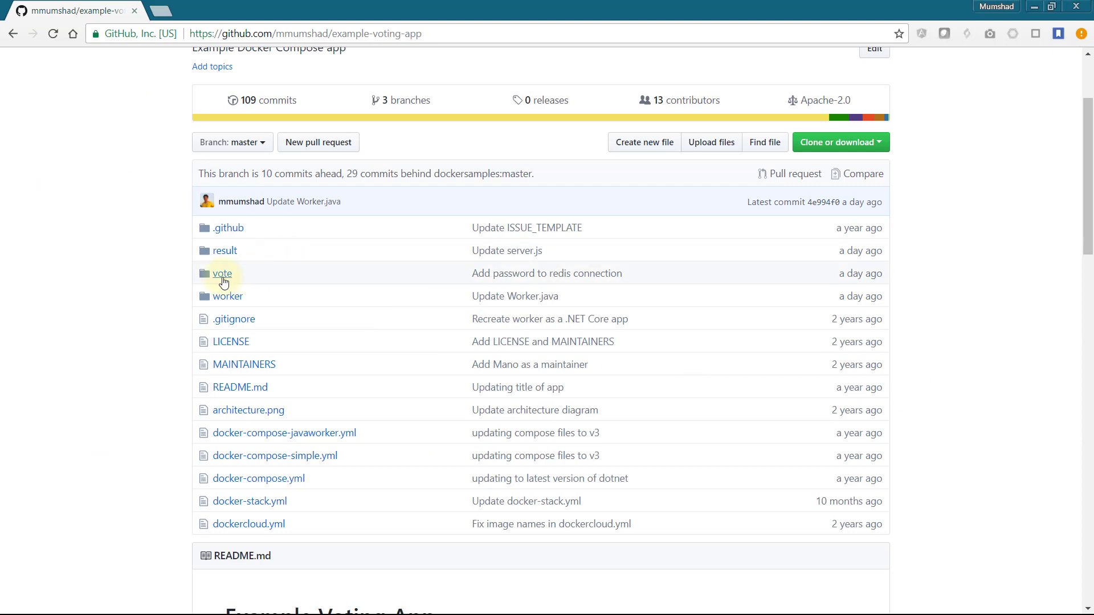
# Open vote/app.py and highlight the REDIS_PASSWORD variable on line 10
pyautogui.click(221, 273)
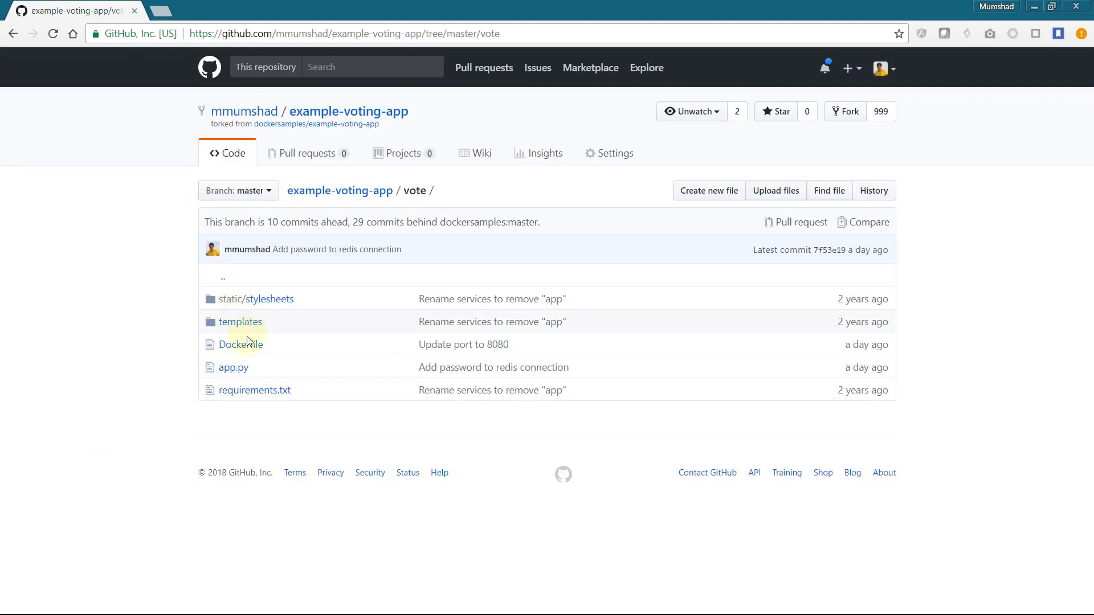
pyautogui.click(233, 368)
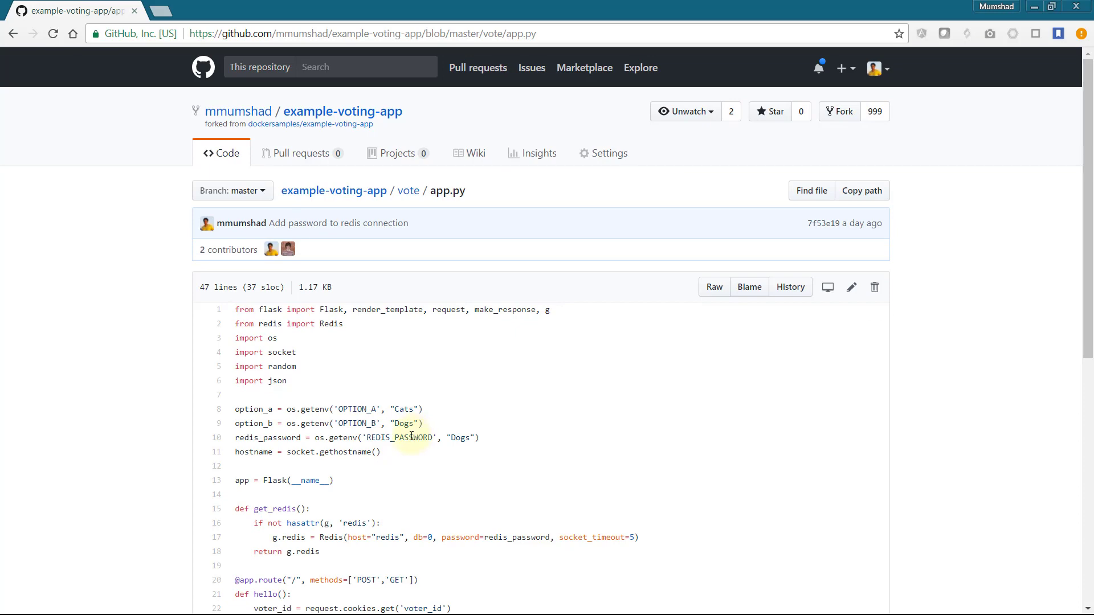
pyautogui.doubleClick(407, 438)
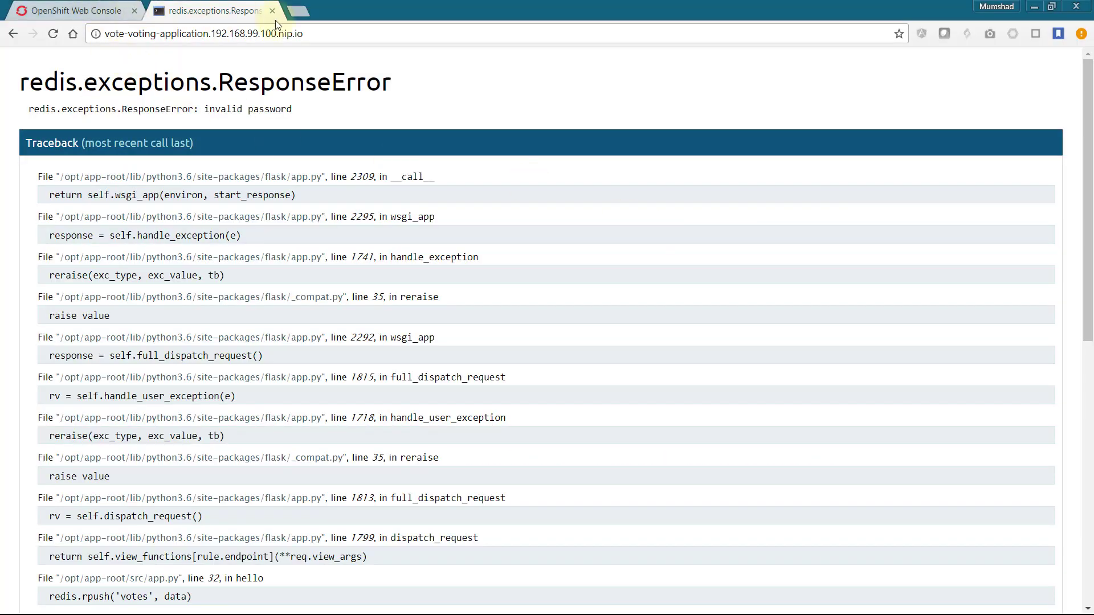
# Open the vote deployment and enter the REDIS_PASSWORD environment variable
pyautogui.click(74, 11)
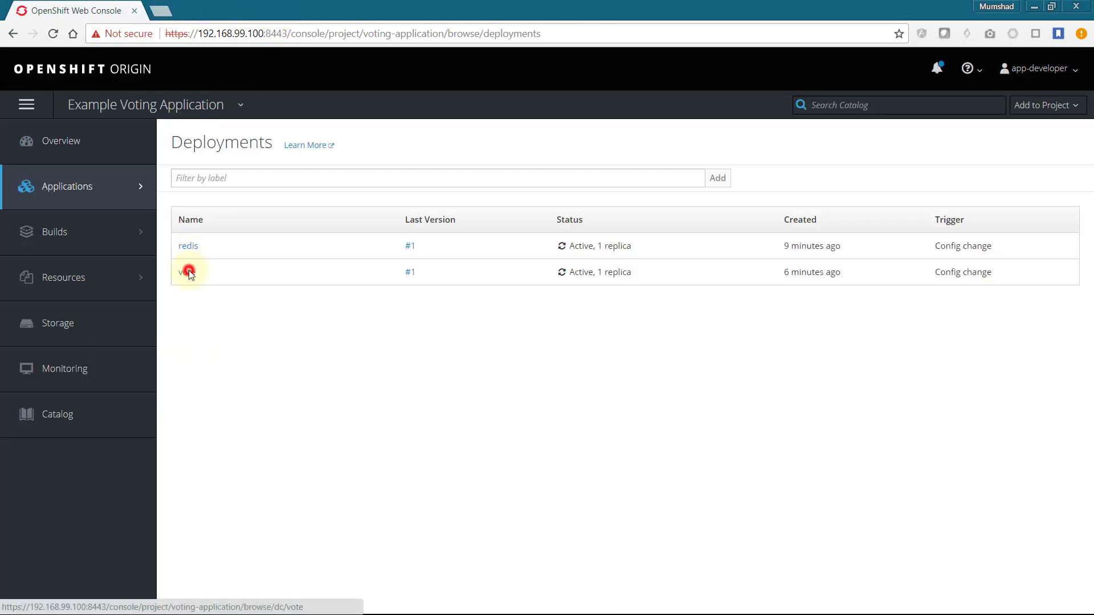
pyautogui.click(188, 272)
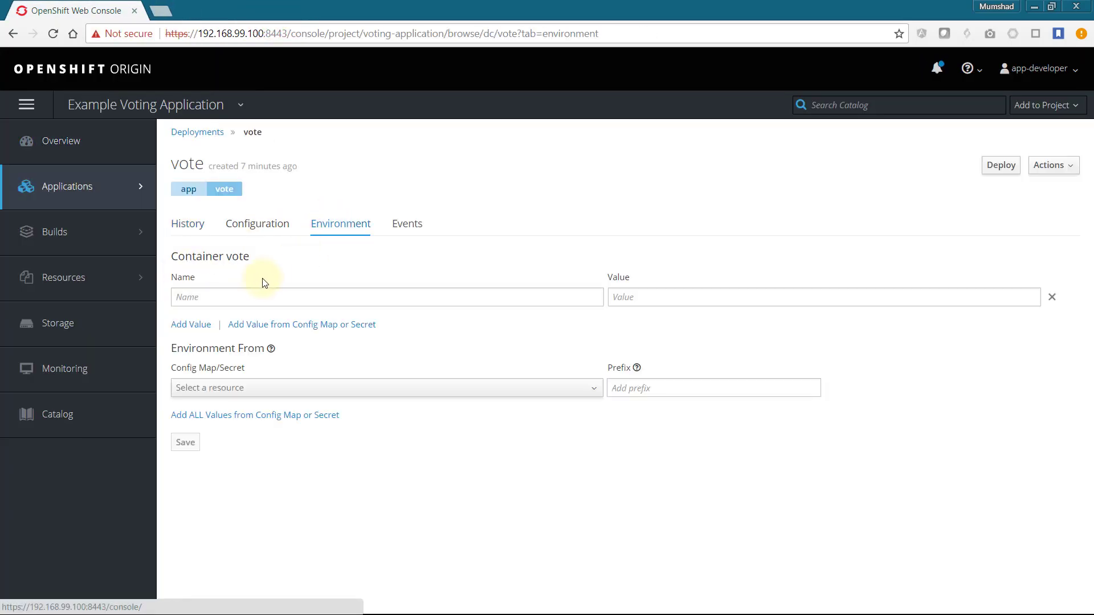
pyautogui.write('REDIS_PASSWORD')
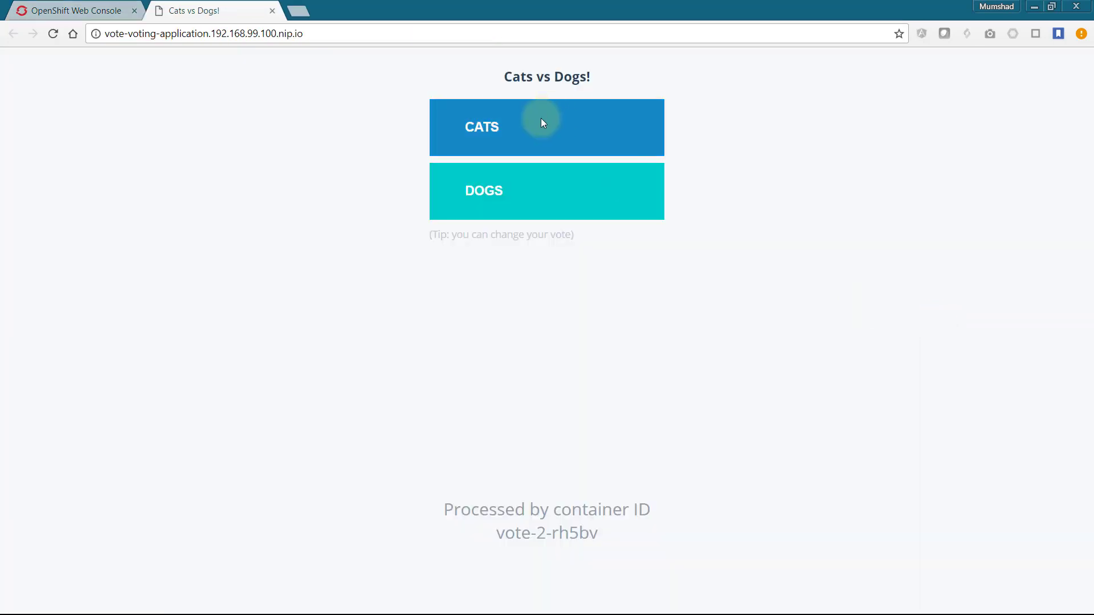
# Vote for CATS on the redeployed vote page
pyautogui.click(543, 123)
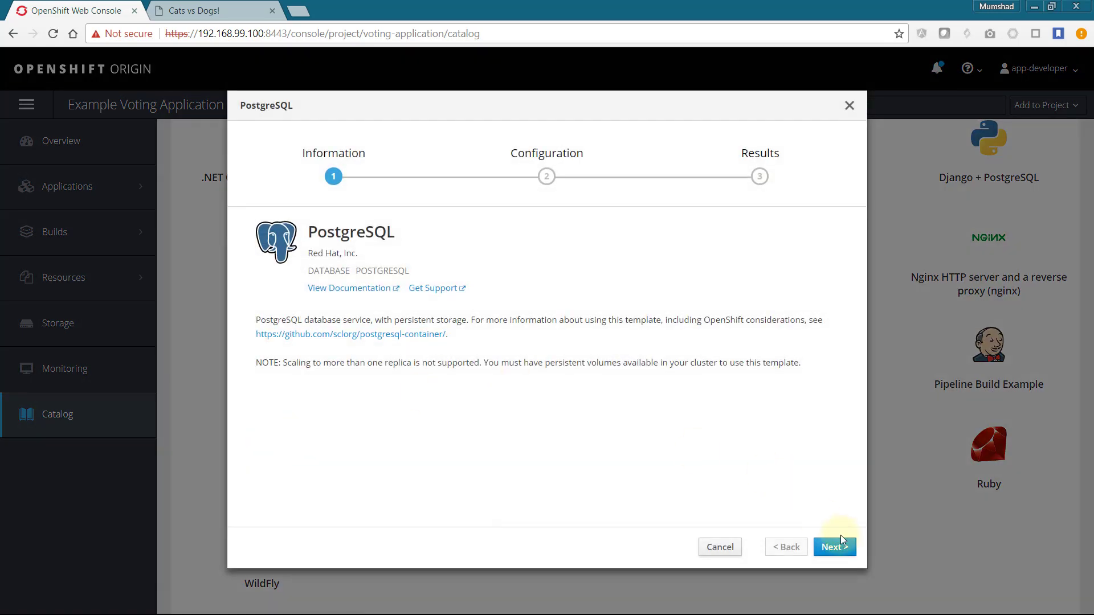
# Advance the PostgreSQL template wizard past Information to its configuration step
pyautogui.click(834, 547)
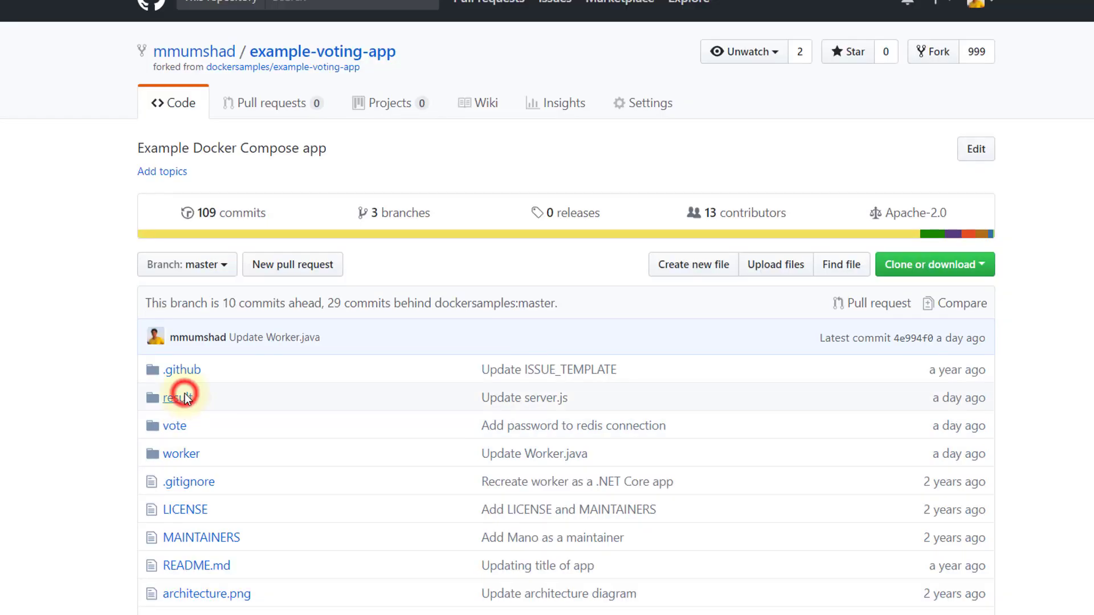
# Find postgres_user and postgres_password in the pg.connect string of result/server.js
pyautogui.click(177, 397)
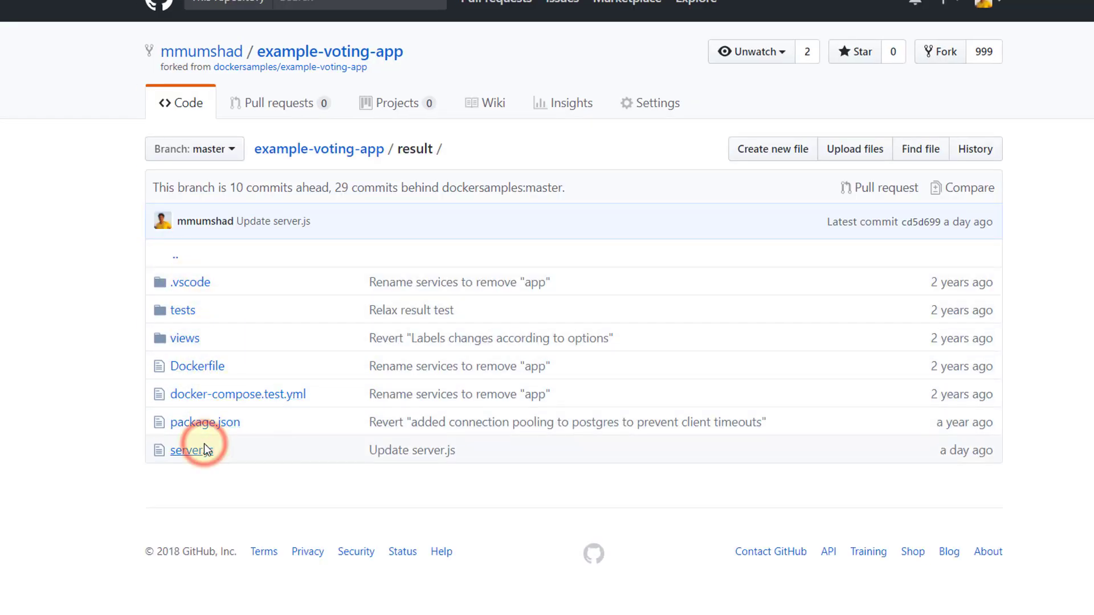
pyautogui.click(188, 449)
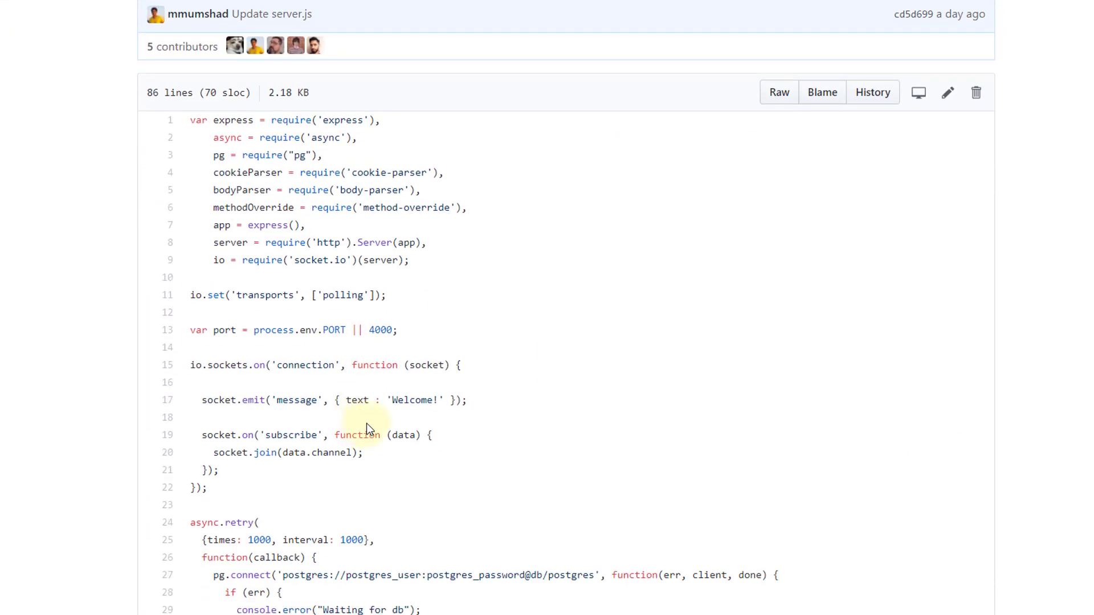
pyautogui.scroll(-3)
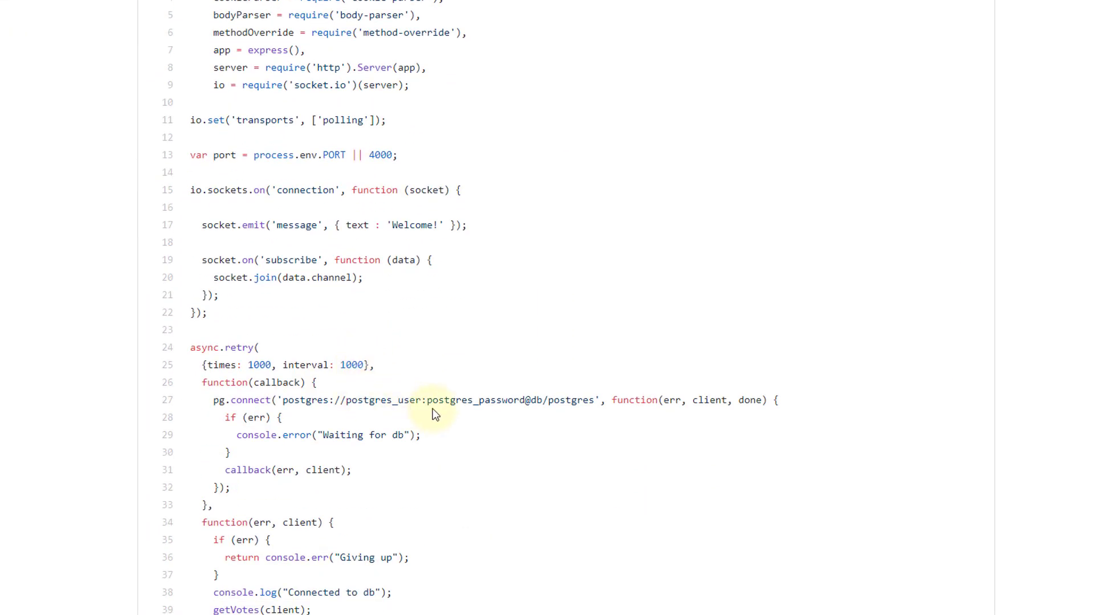
pyautogui.doubleClick(537, 400)
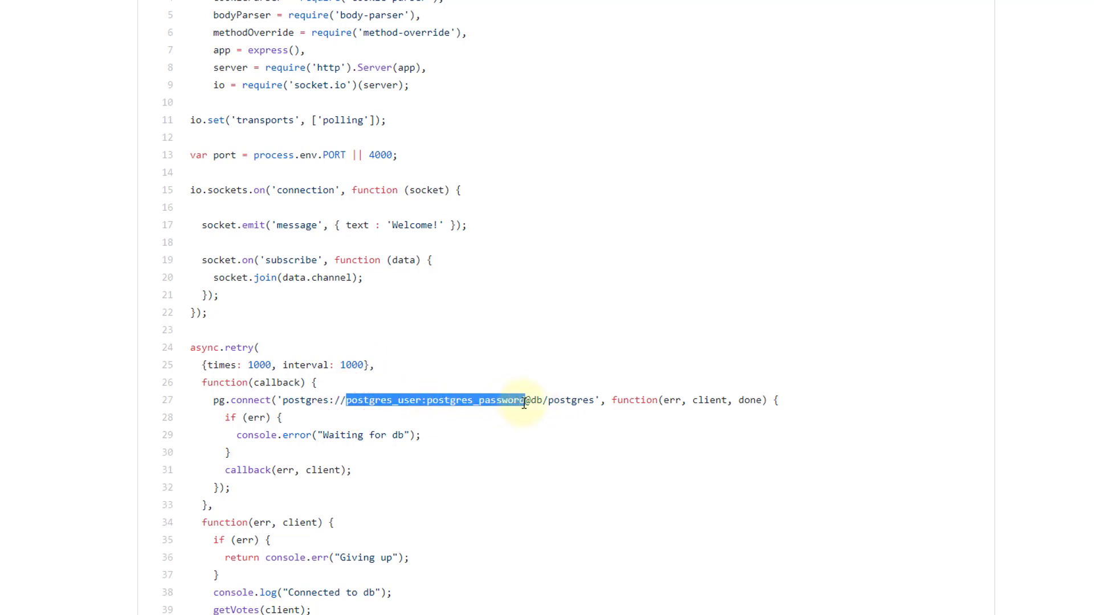
pyautogui.doubleClick(306, 400)
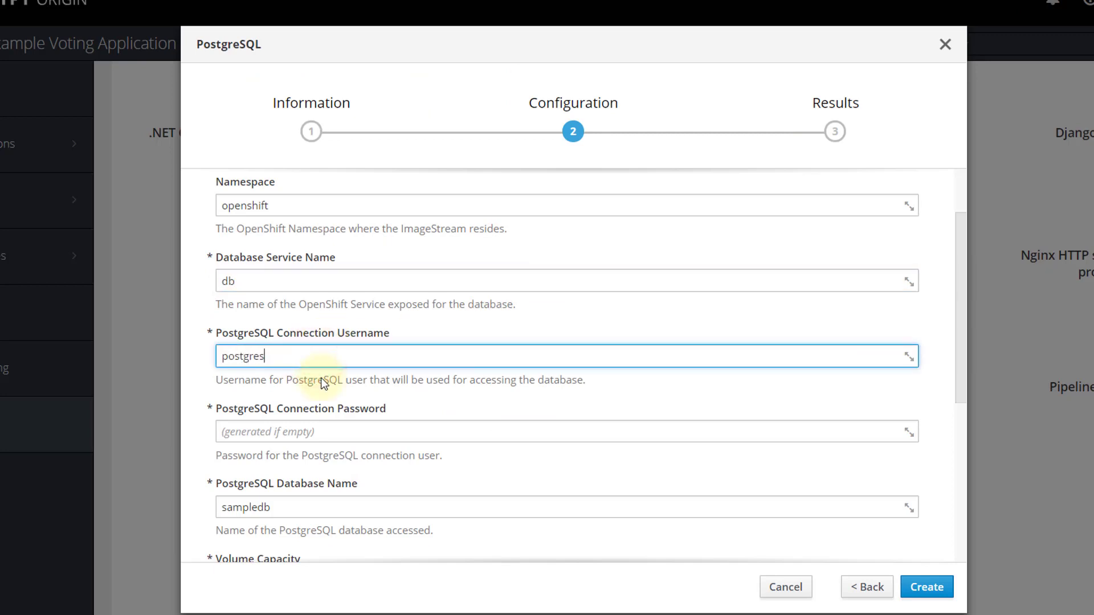
pyautogui.write('postgres_password')
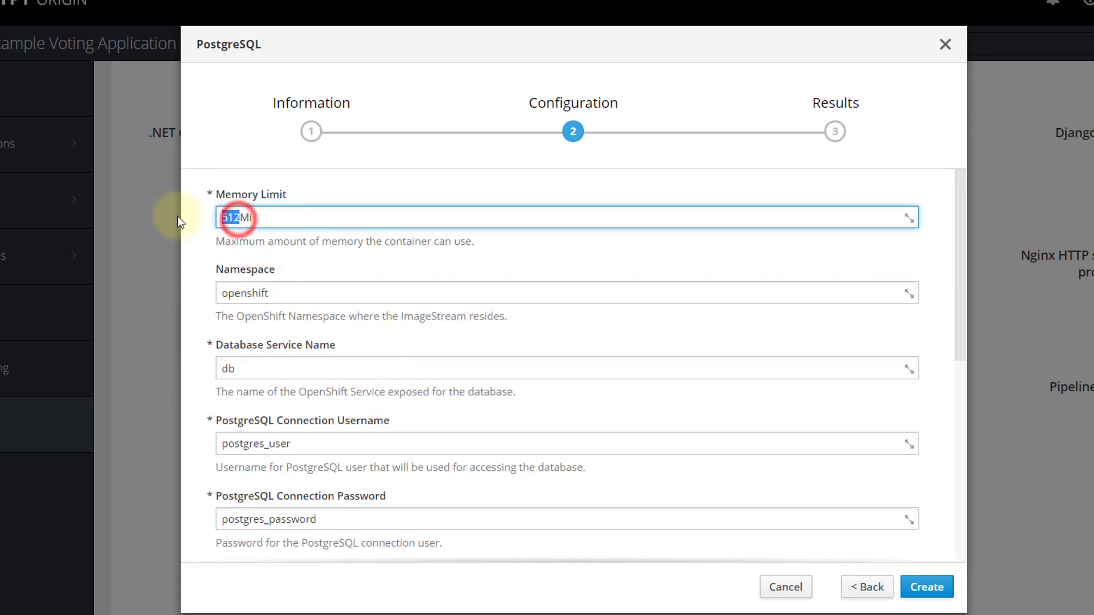
pyautogui.click(933, 587)
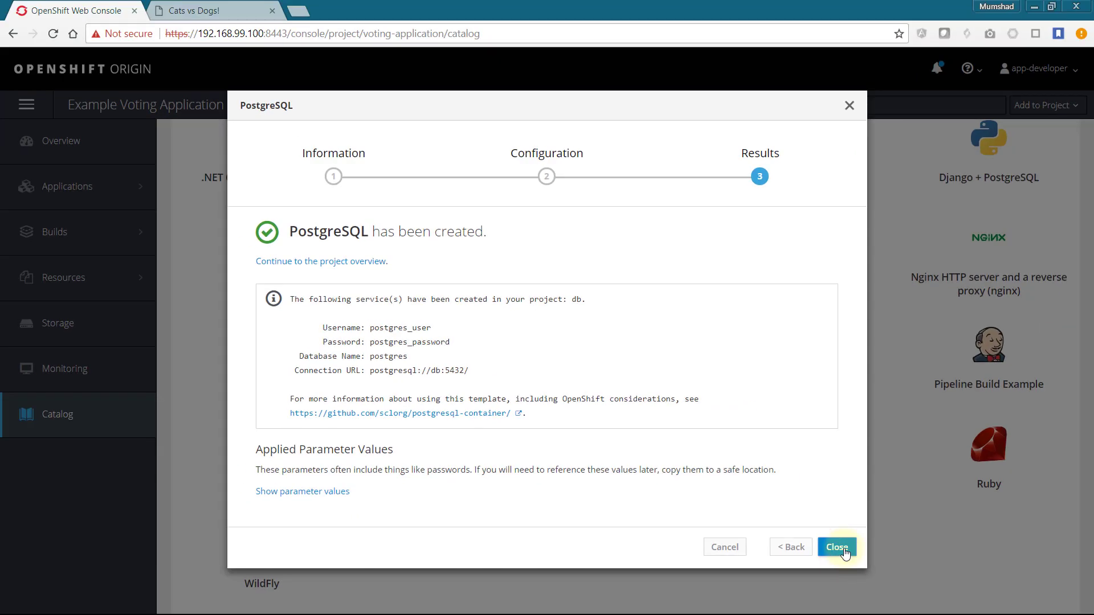
pyautogui.click(836, 547)
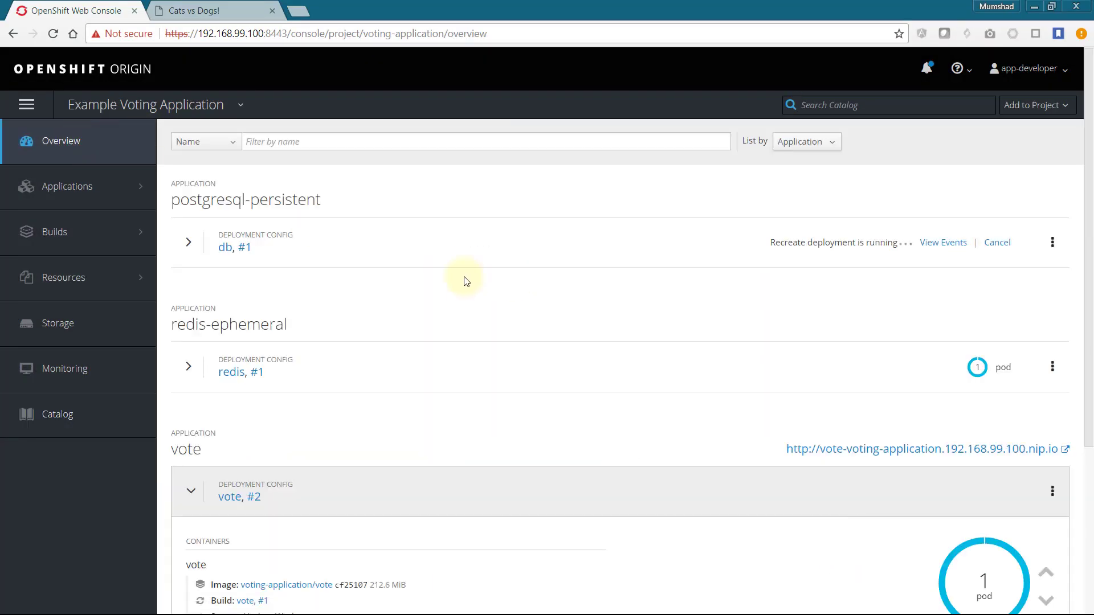
pyautogui.click(188, 242)
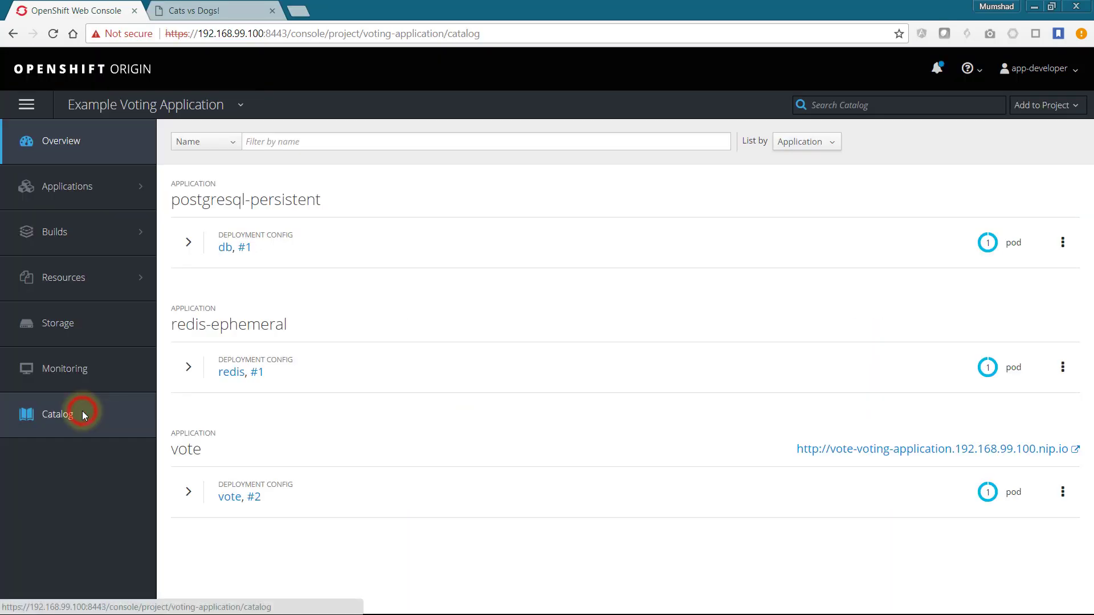
# Start a Node.js application named 'result' with the advanced options shown
pyautogui.click(57, 414)
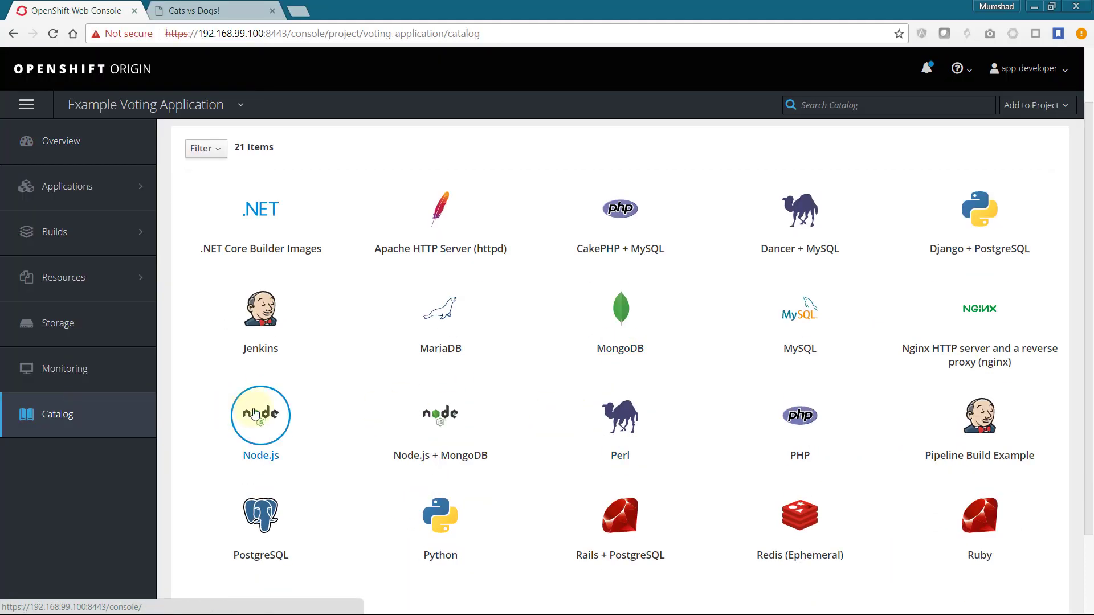
pyautogui.click(261, 415)
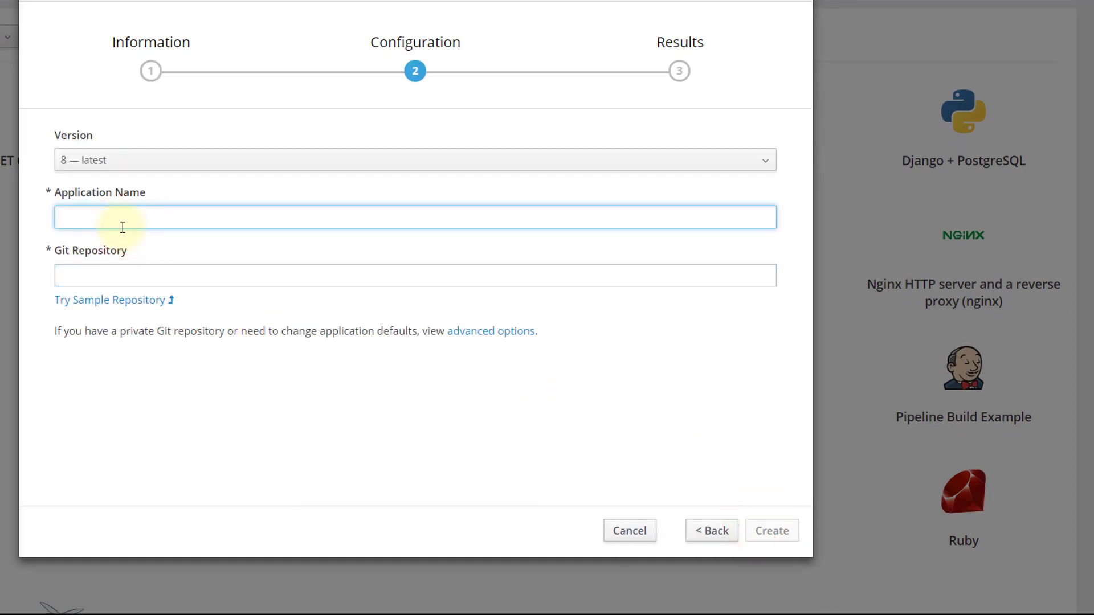
pyautogui.write('result')
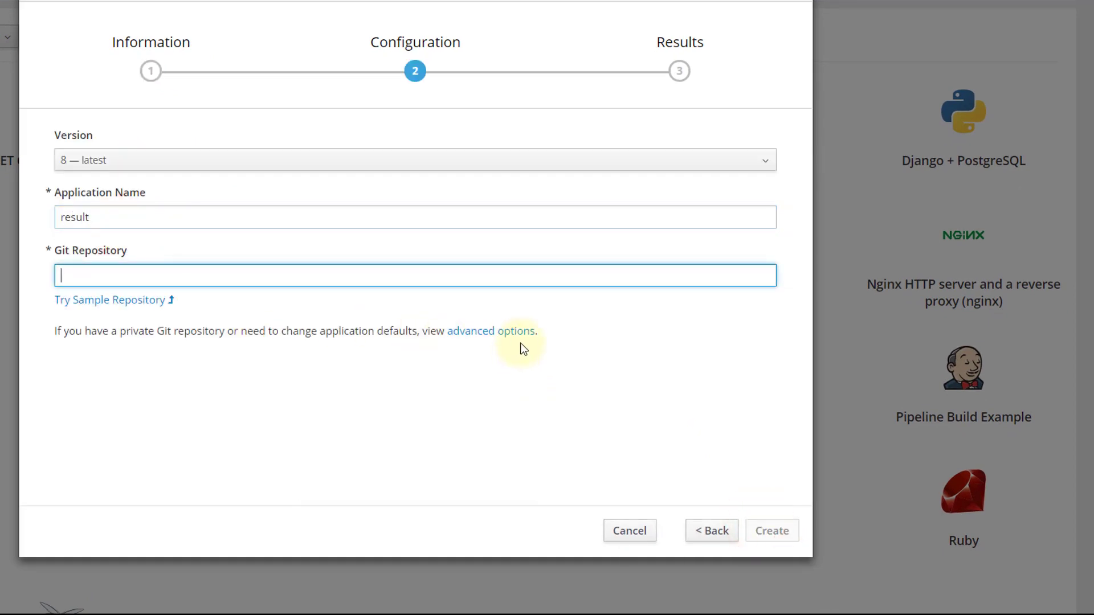
pyautogui.click(491, 331)
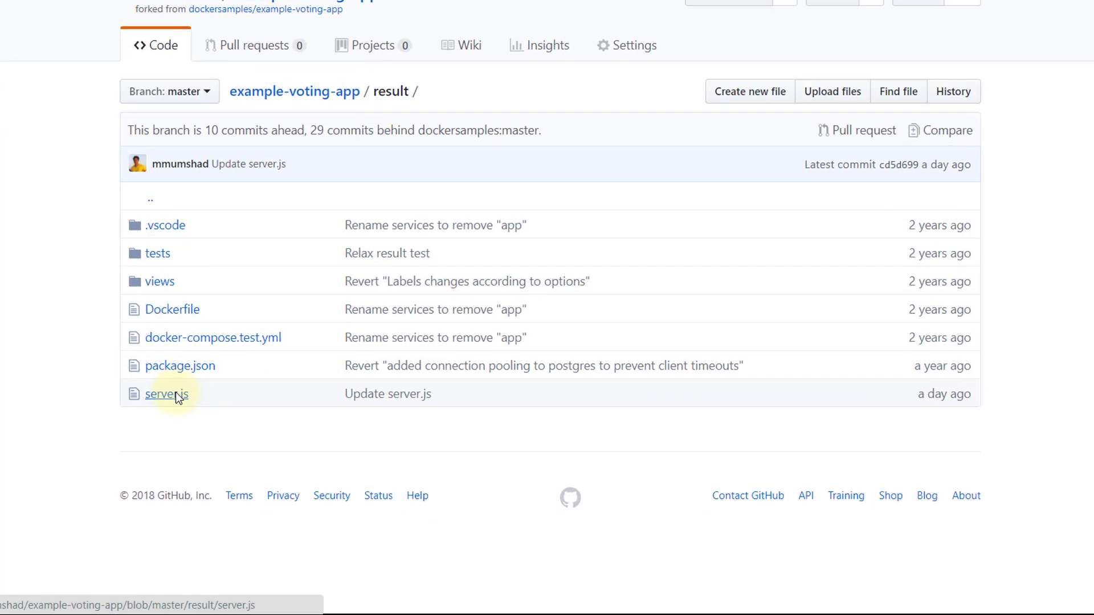
# Check server.js, set environment variable PORT to 8080, and create the result app
pyautogui.click(166, 393)
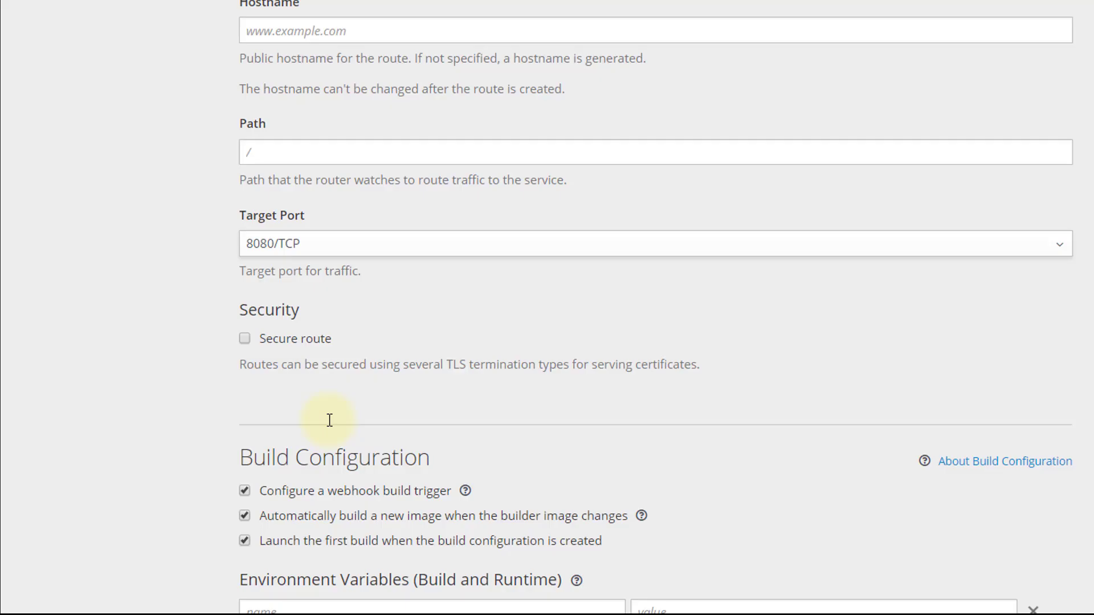
pyautogui.scroll(-3)
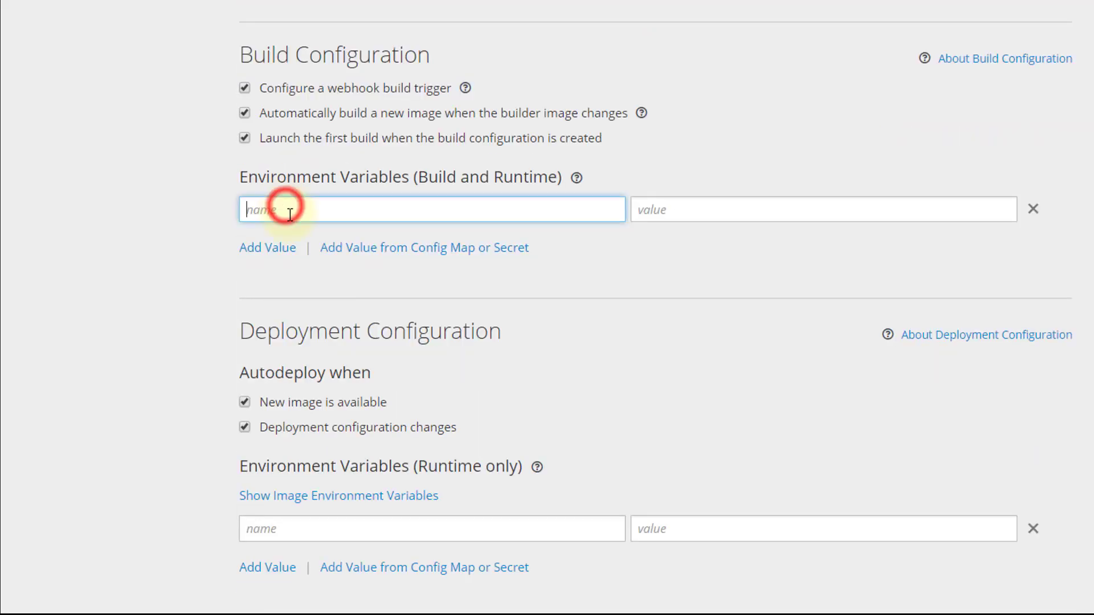
pyautogui.write('80')
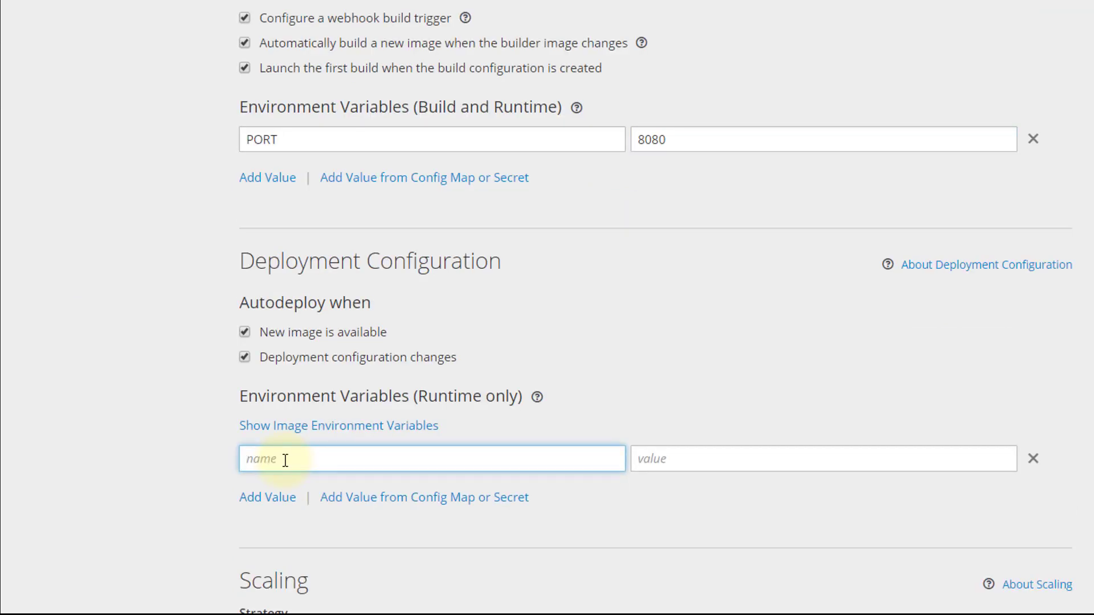
pyautogui.write('8080')
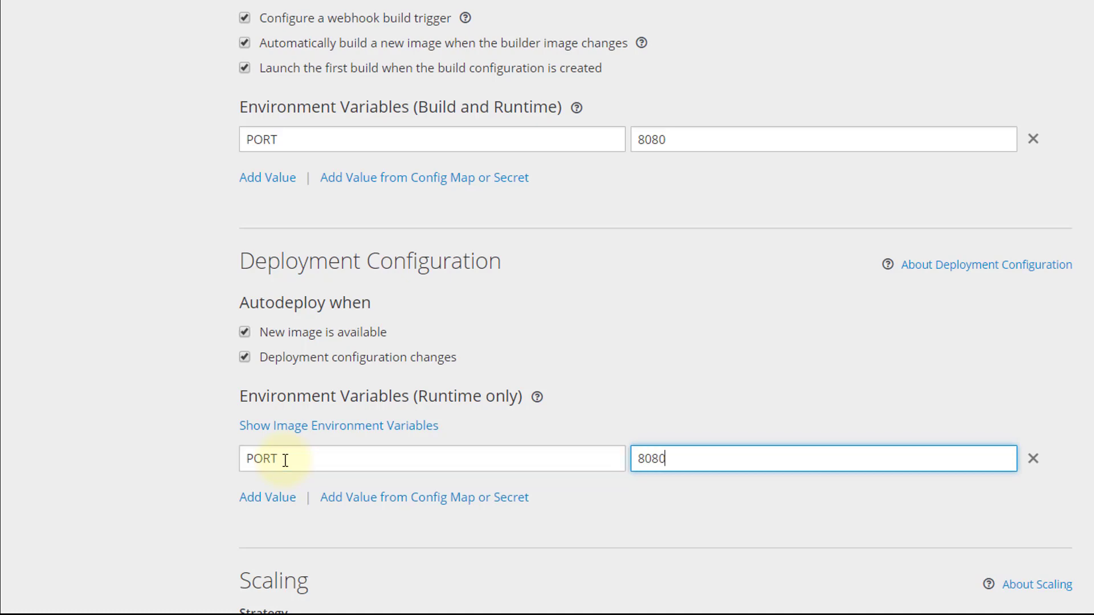
pyautogui.scroll(-3)
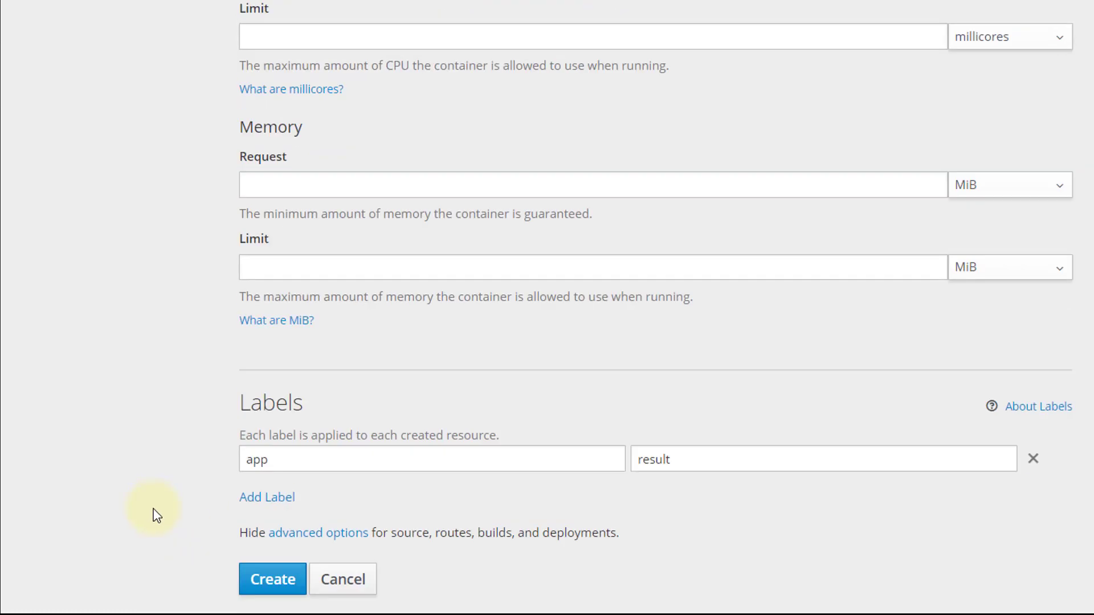
pyautogui.click(272, 595)
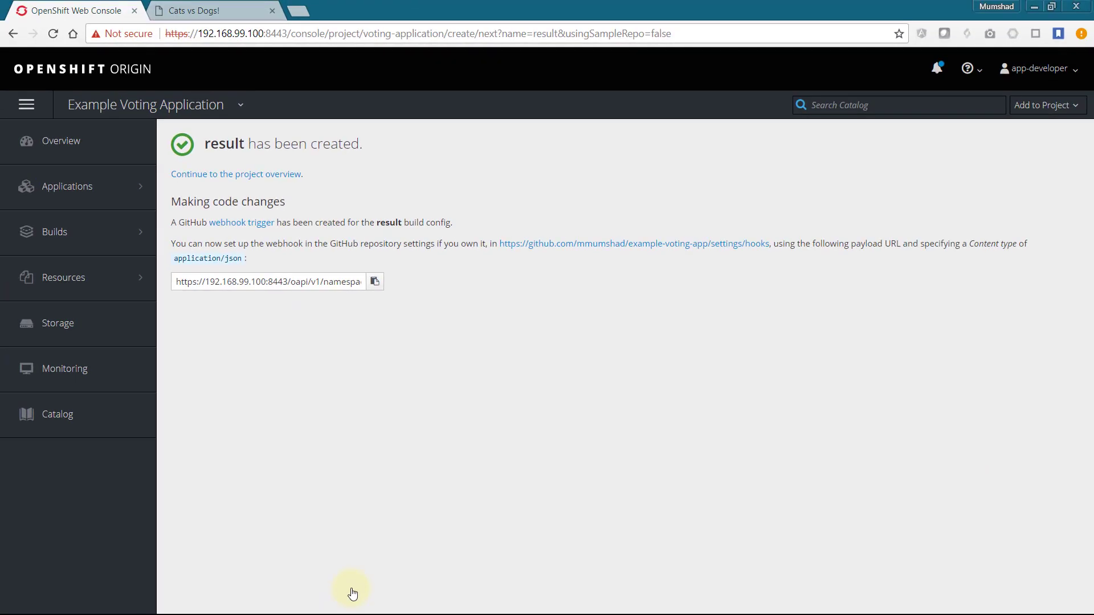
# Open the result route URL, showing Cats and Dogs at 50.0% each
pyautogui.click(237, 174)
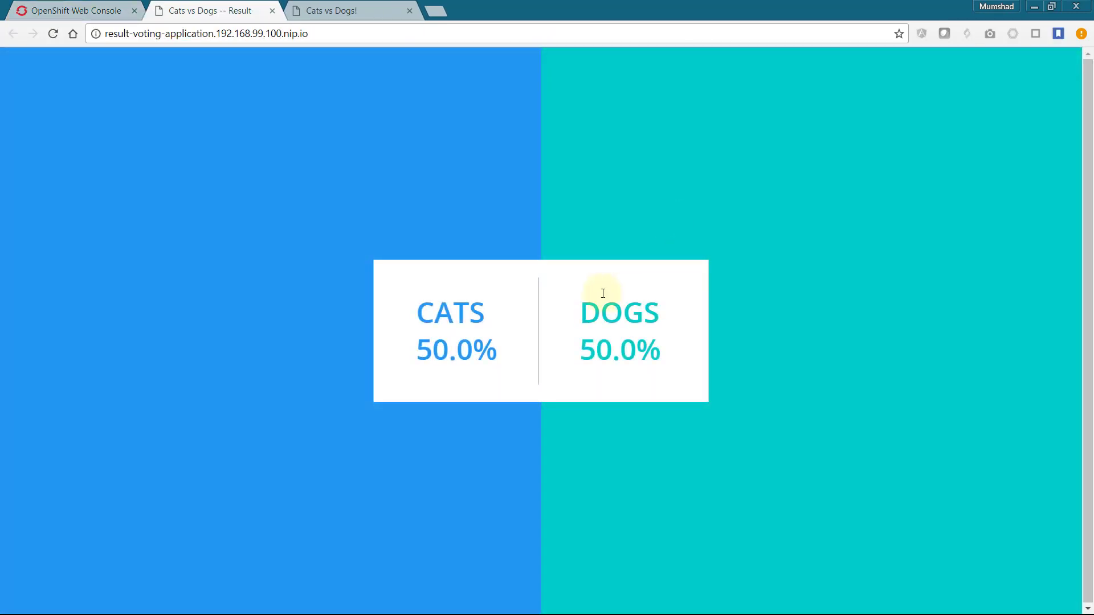
# Switch to the Cats vs Dogs! tab and vote for Cats
pyautogui.click(334, 11)
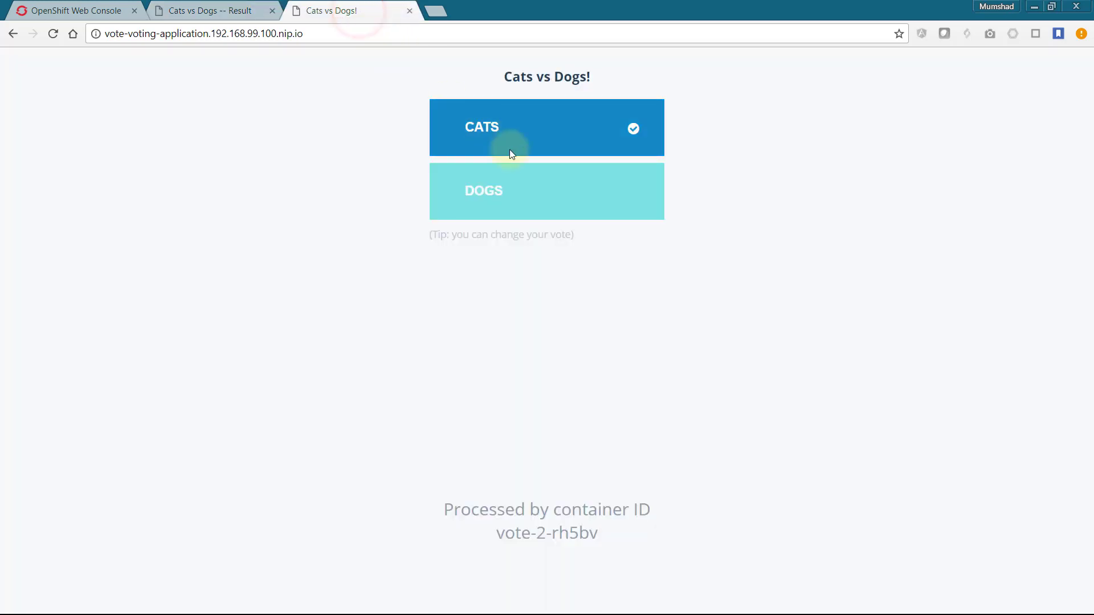
pyautogui.click(212, 10)
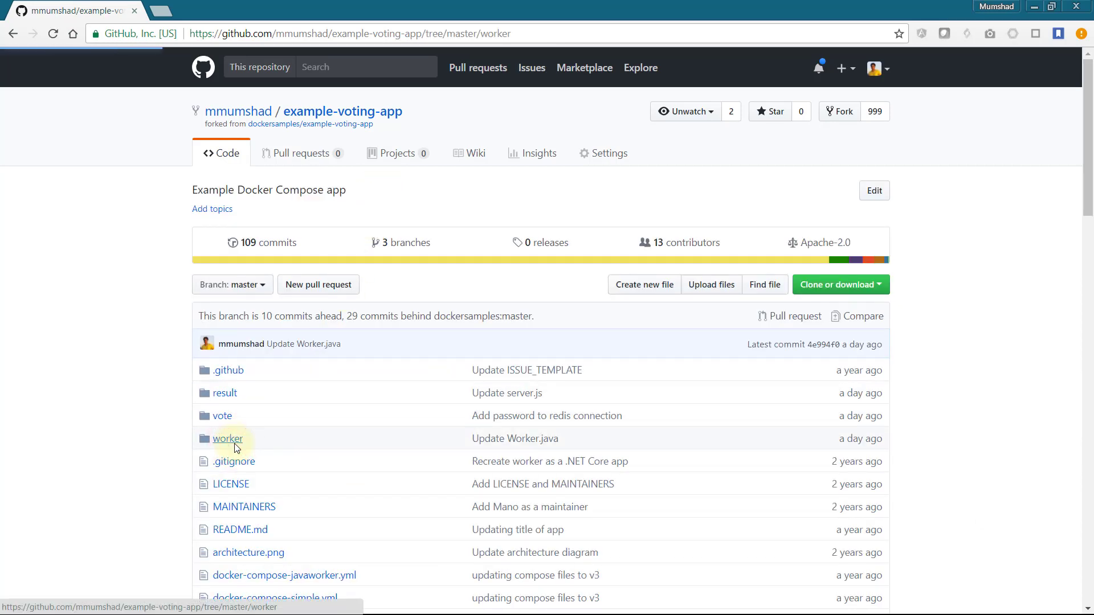
# Create the worker app from Apache HTTP Server using Context Dir /worker
pyautogui.click(227, 438)
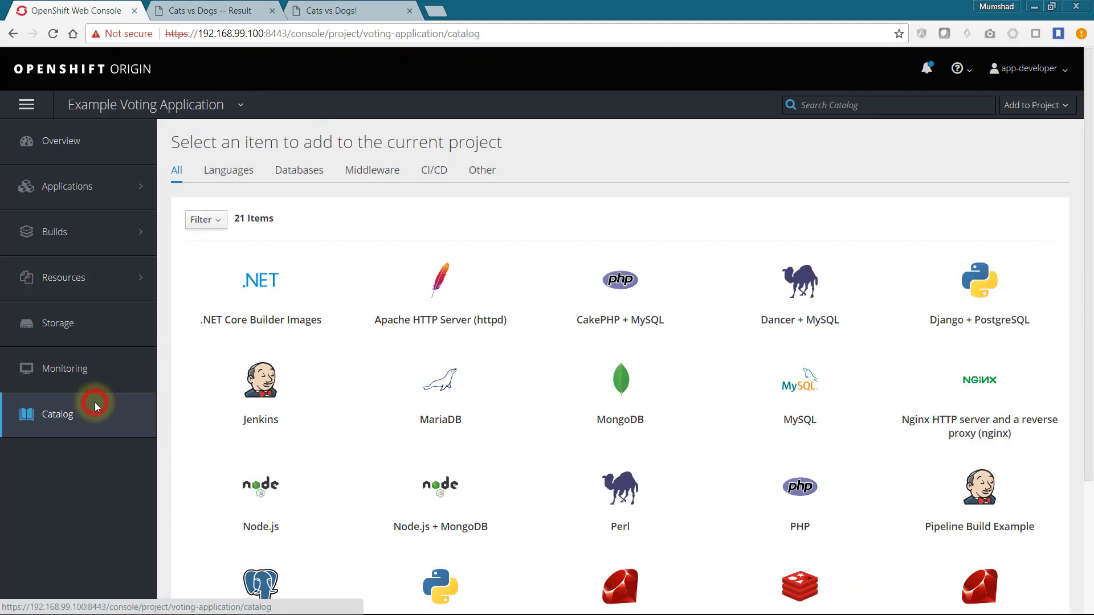
pyautogui.click(440, 280)
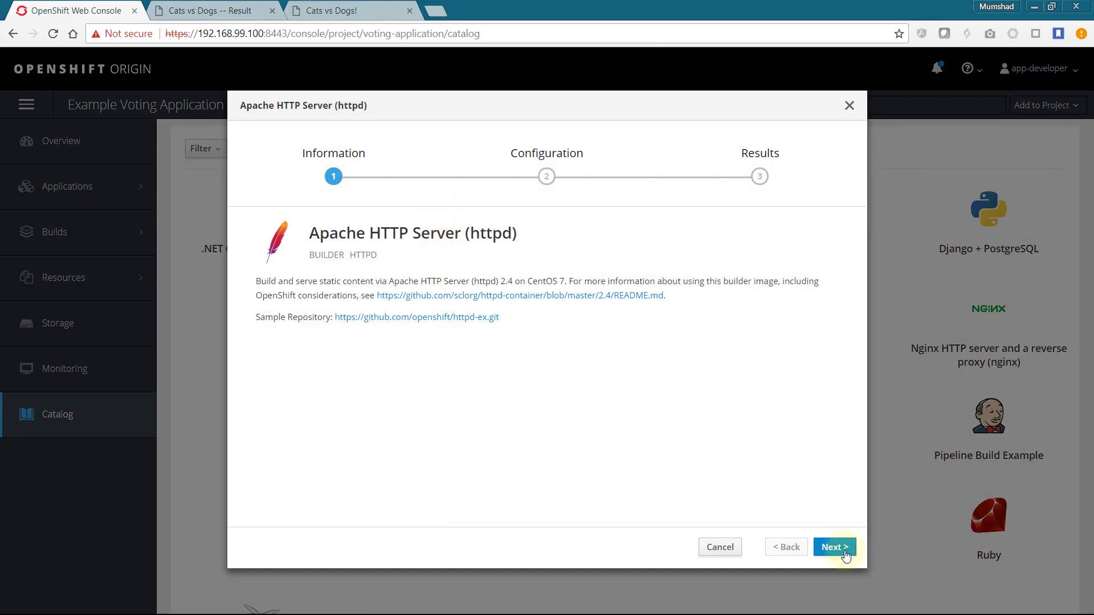
pyautogui.click(834, 547)
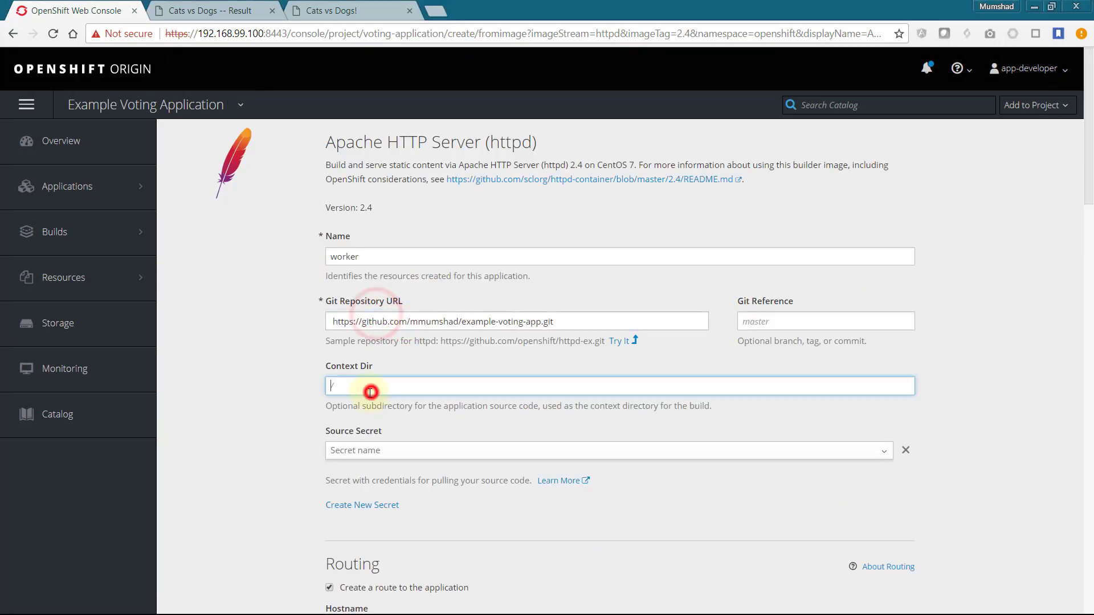
pyautogui.scroll(-3)
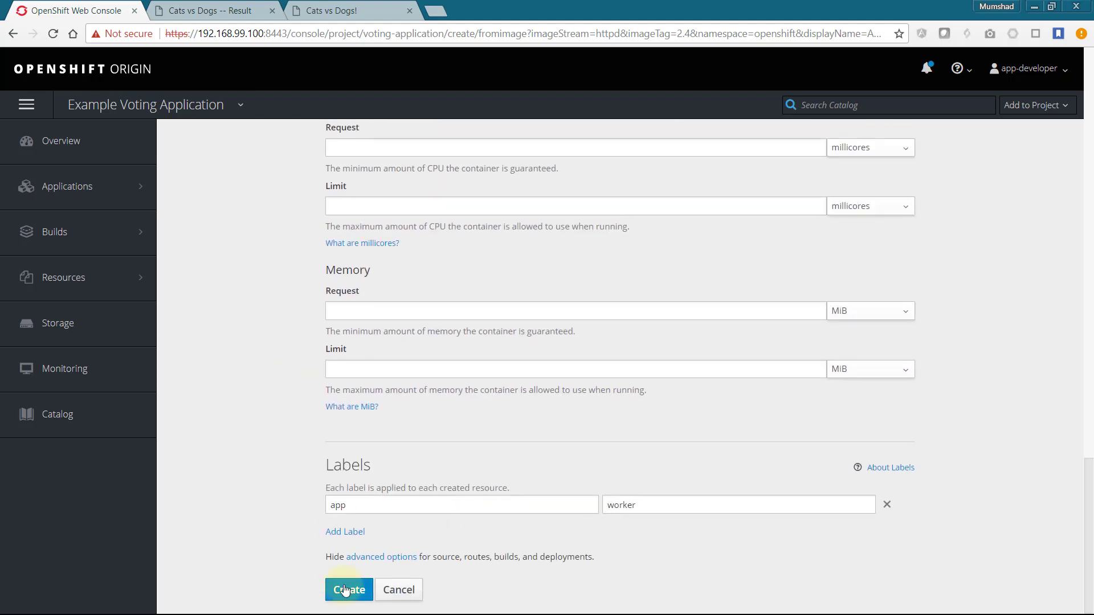
pyautogui.click(349, 590)
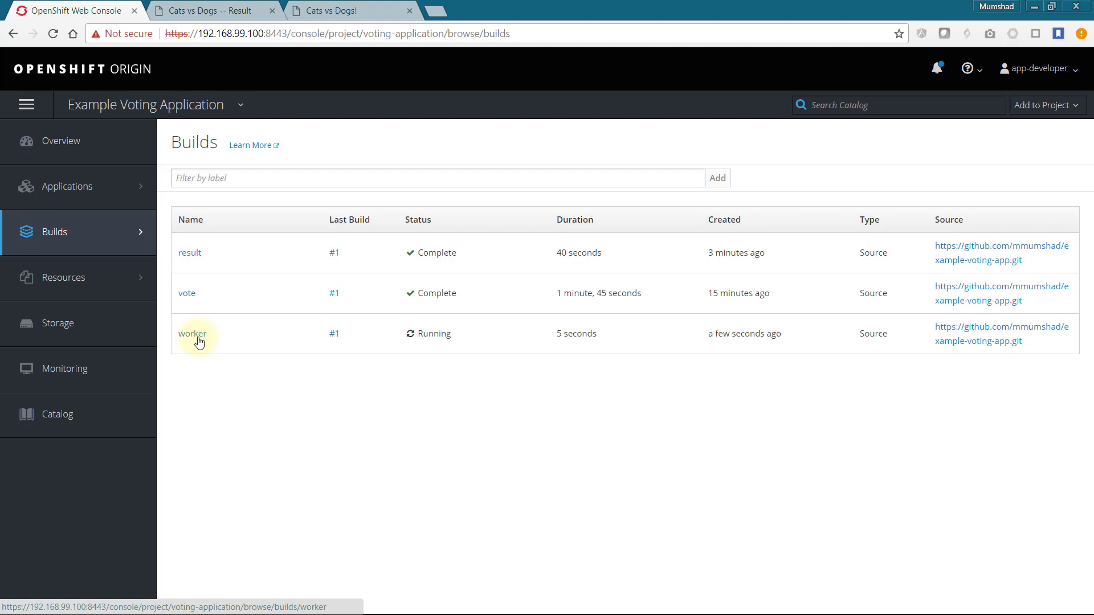
# Edit the worker build config YAML, changing its strategy to Docker, and save
pyautogui.click(192, 334)
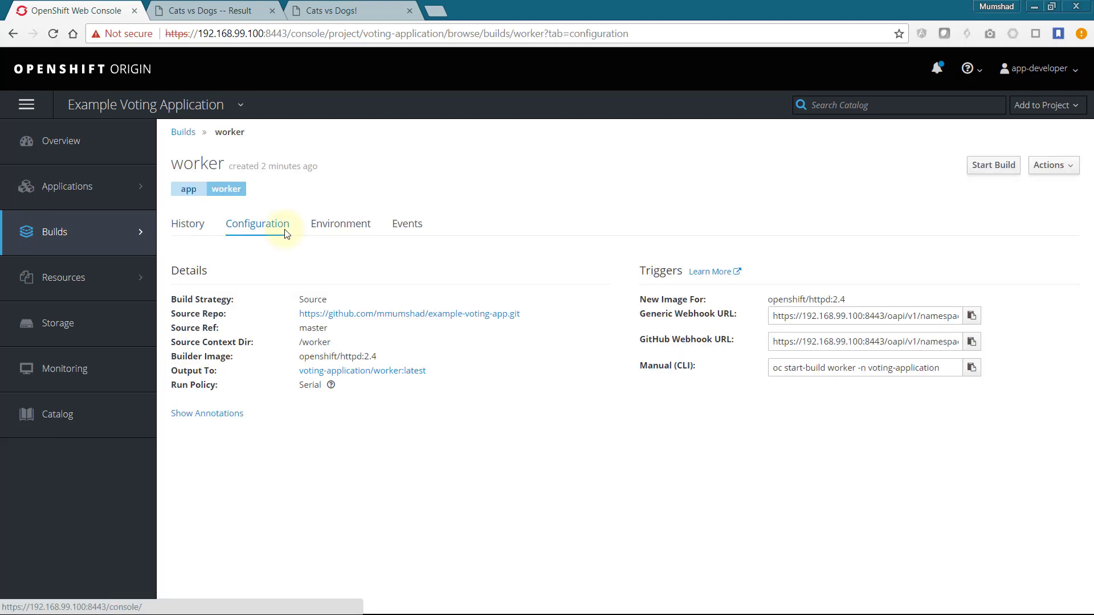
pyautogui.click(1053, 166)
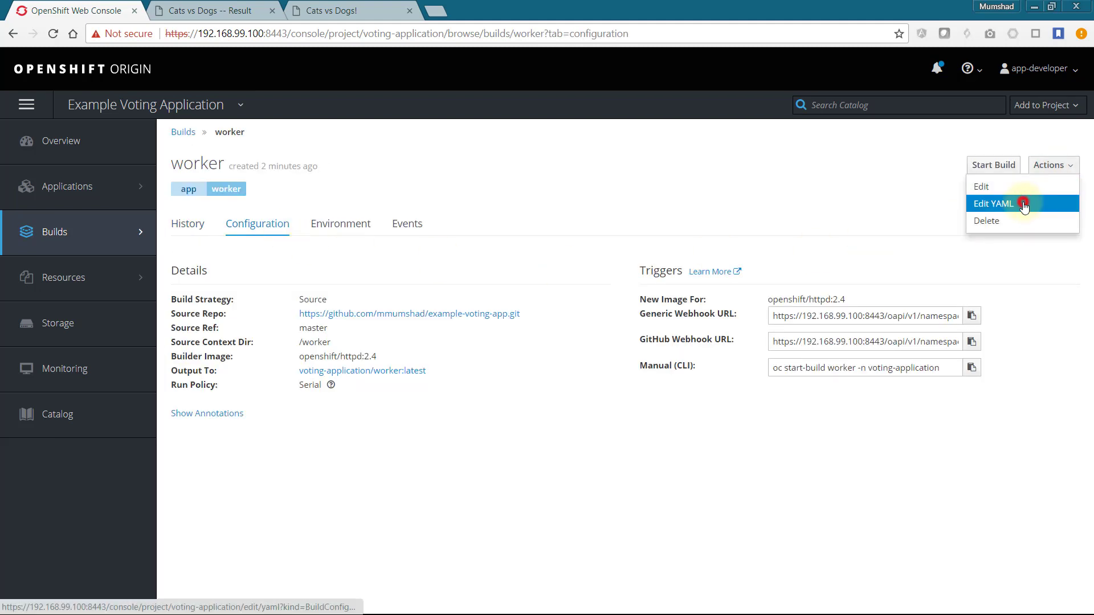
pyautogui.click(993, 204)
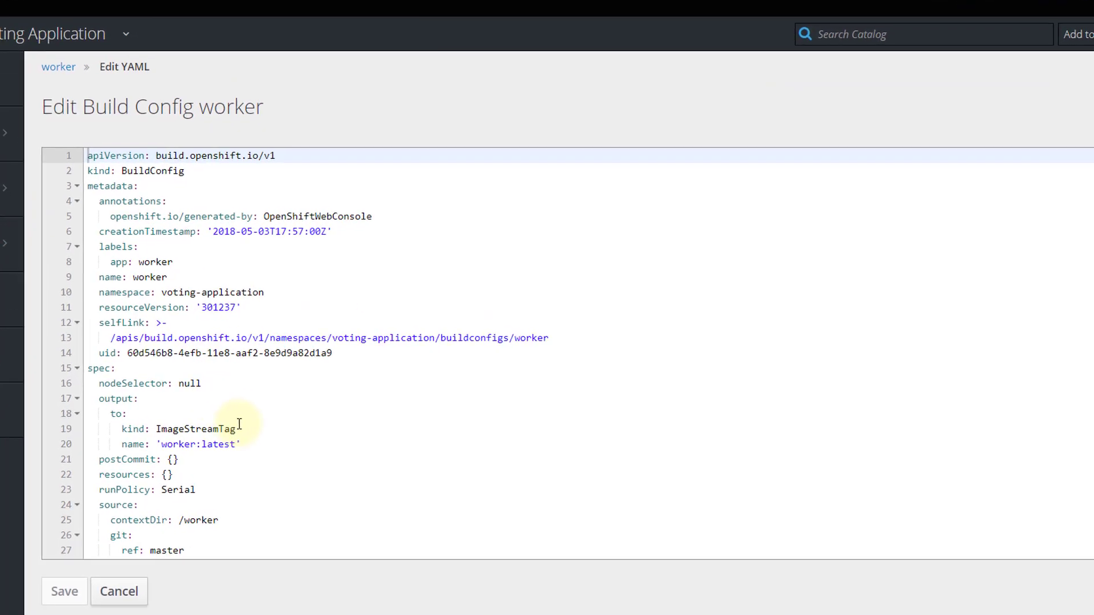
pyautogui.scroll(-3)
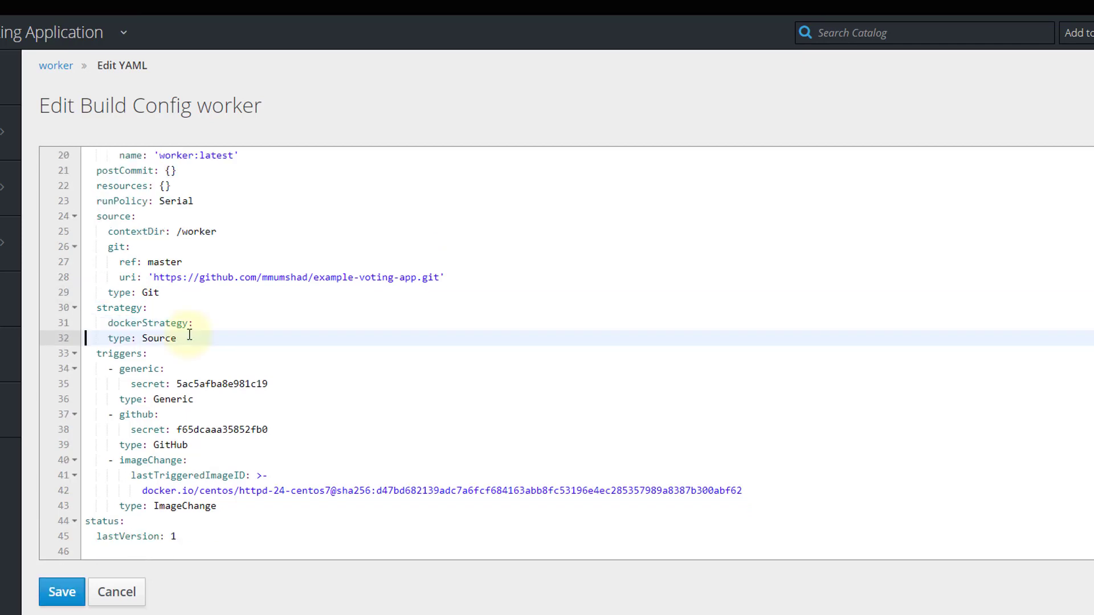
pyautogui.write('Docker')
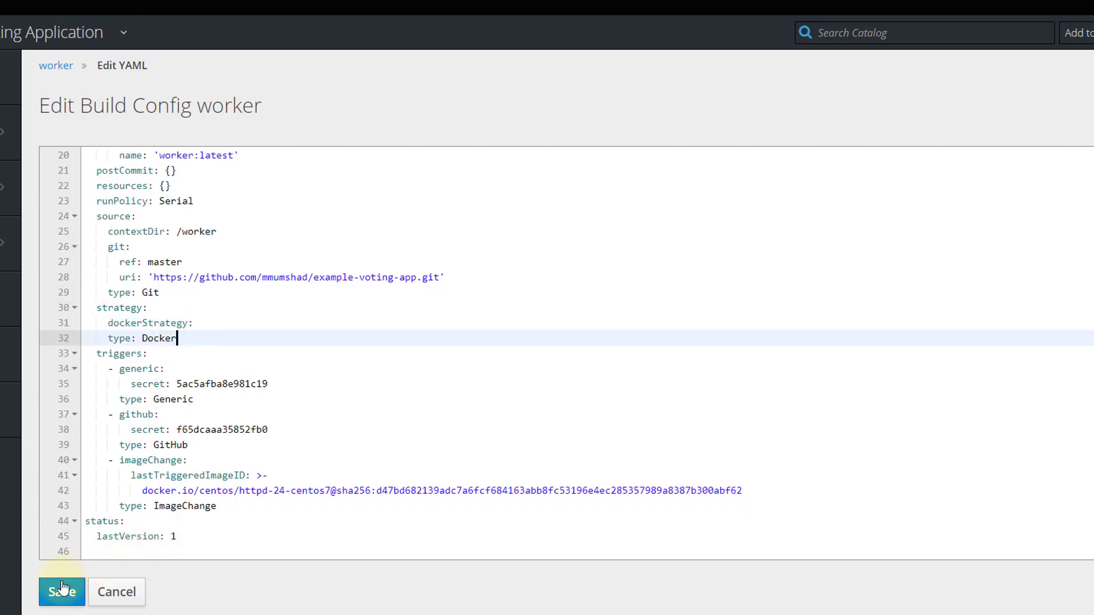
pyautogui.click(55, 592)
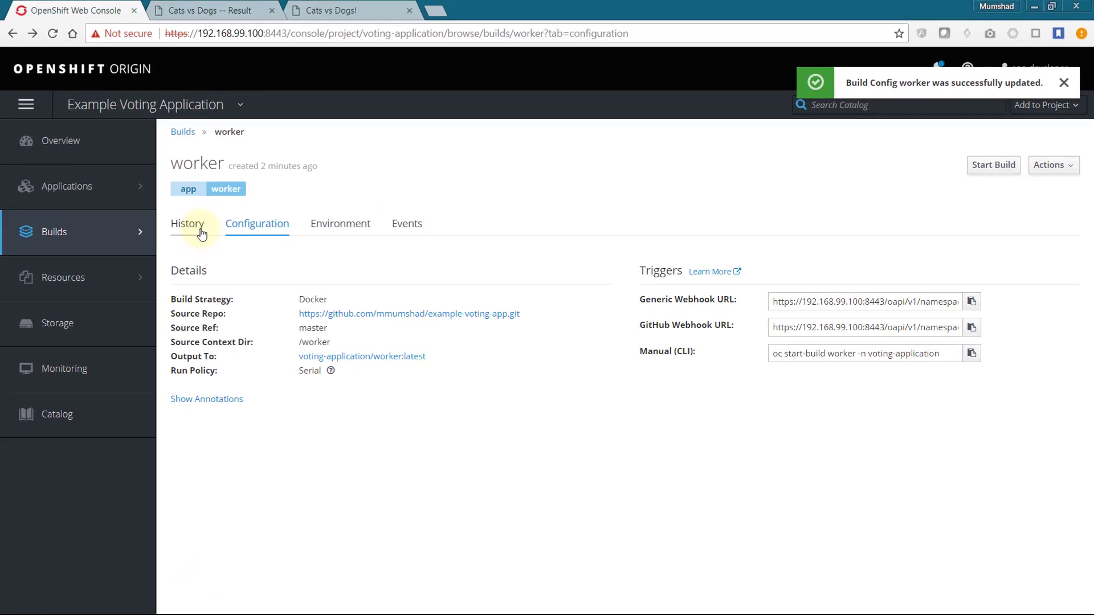
# Start worker build #2 from the worker's build history using the Docker strategy
pyautogui.click(188, 224)
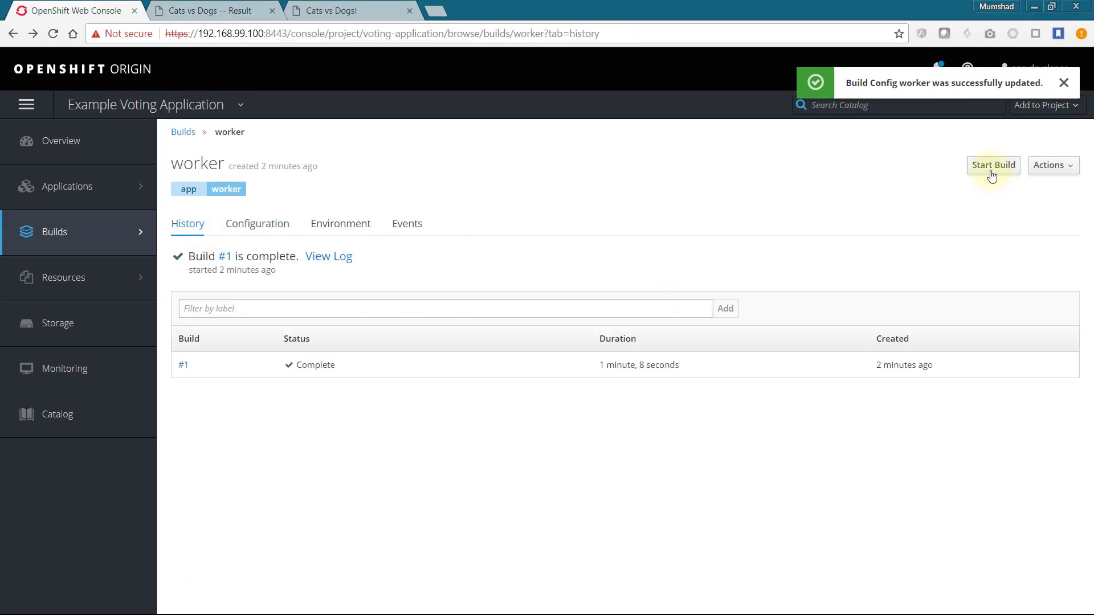
pyautogui.click(993, 165)
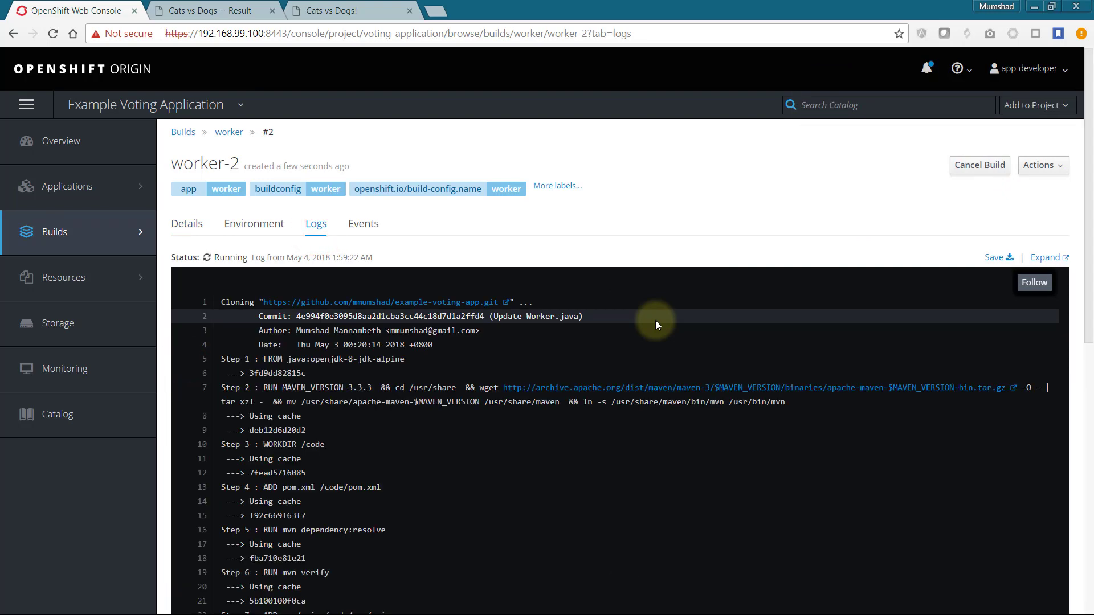
pyautogui.scroll(-3)
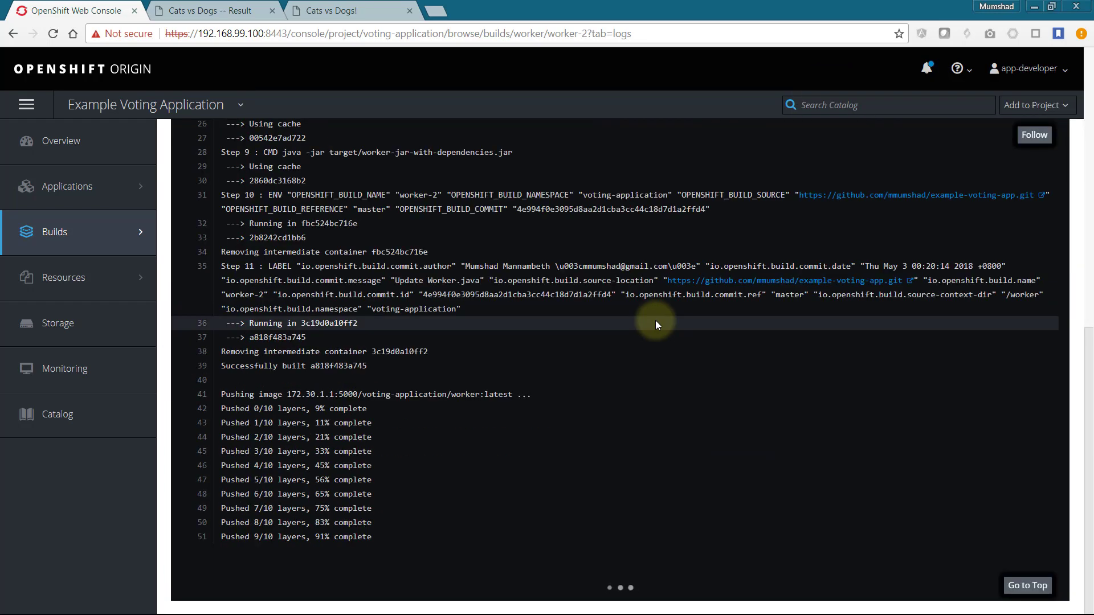
# Check the worker-2 deployment logs for redis and db connections and processed votes
pyautogui.click(61, 141)
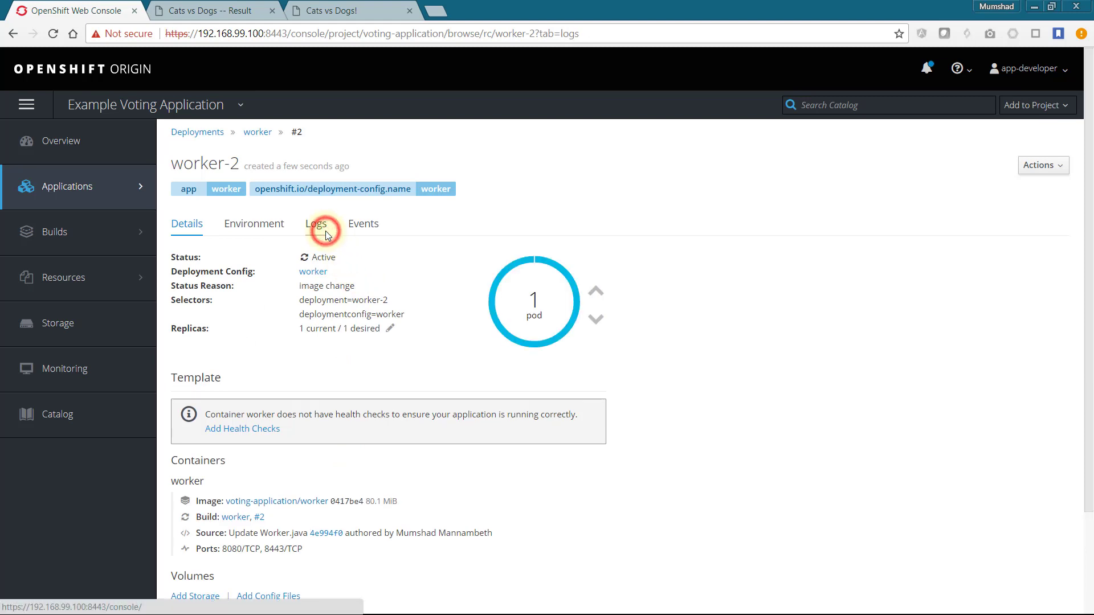
pyautogui.click(315, 223)
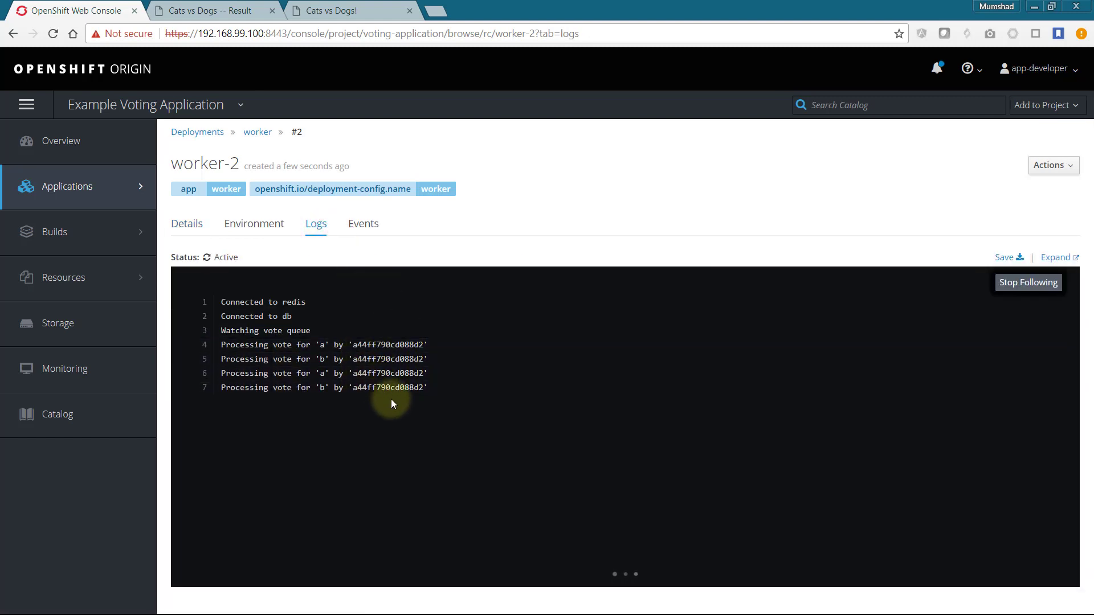
pyautogui.click(232, 11)
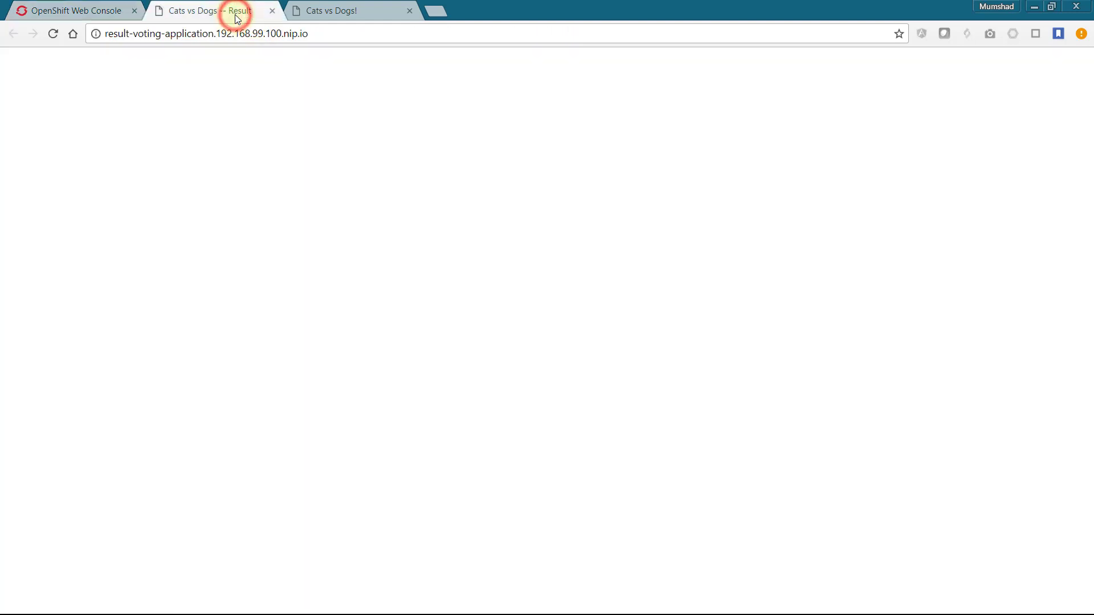
# Cast a vote for Cats and confirm results show 100.0% Cats from 1 vote
pyautogui.click(335, 11)
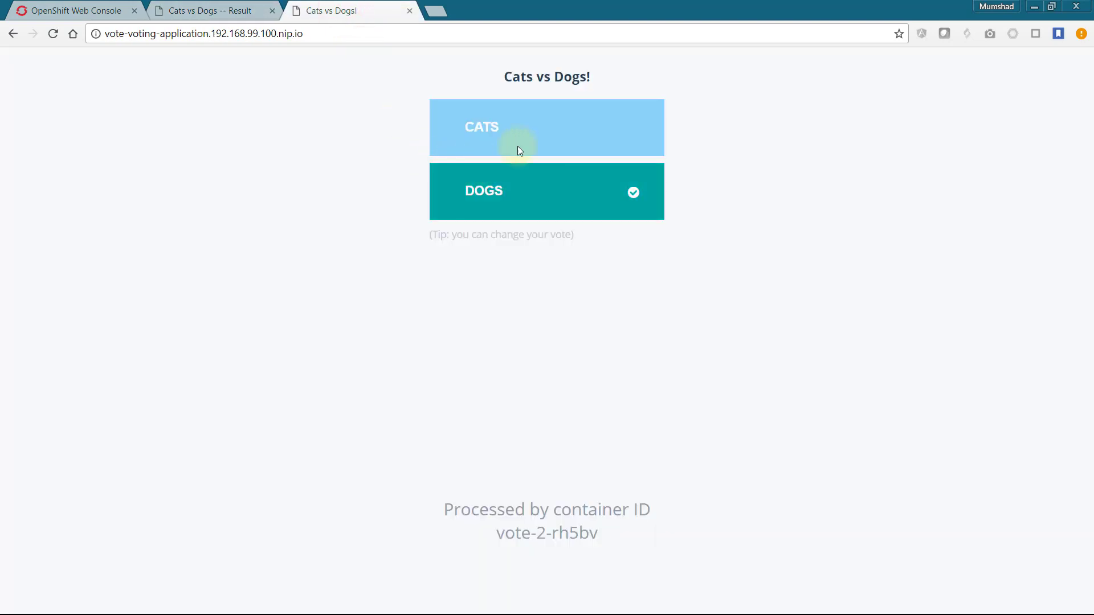
pyautogui.click(212, 11)
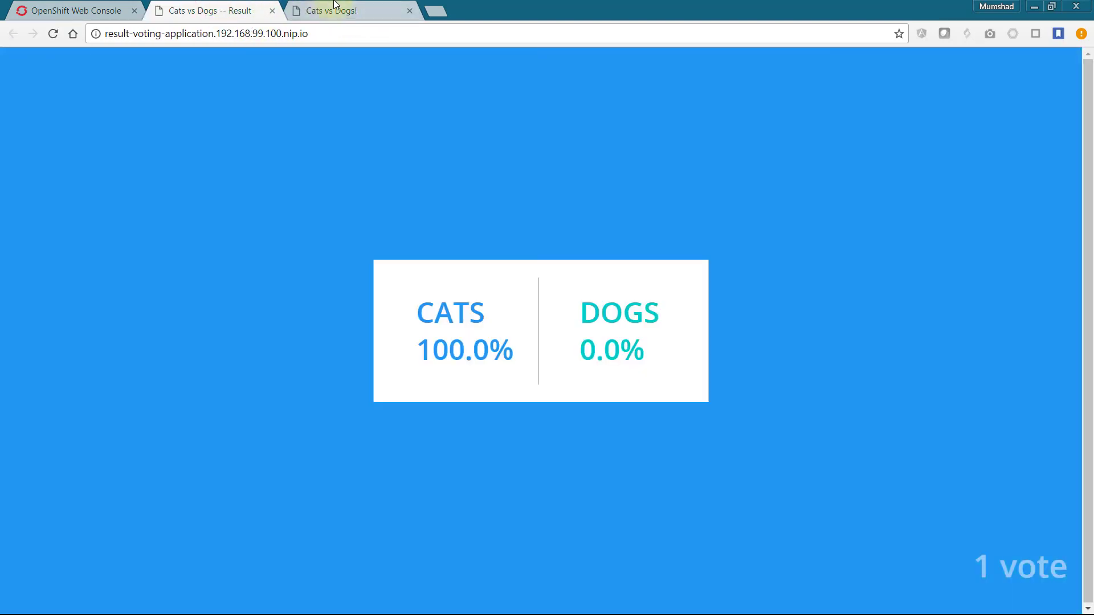
pyautogui.click(218, 11)
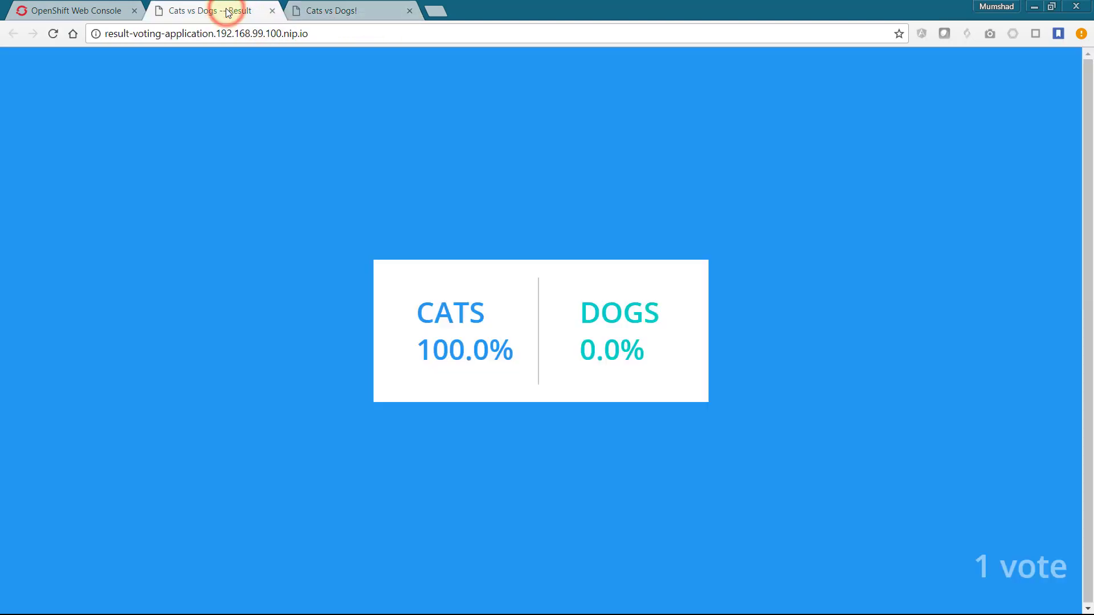